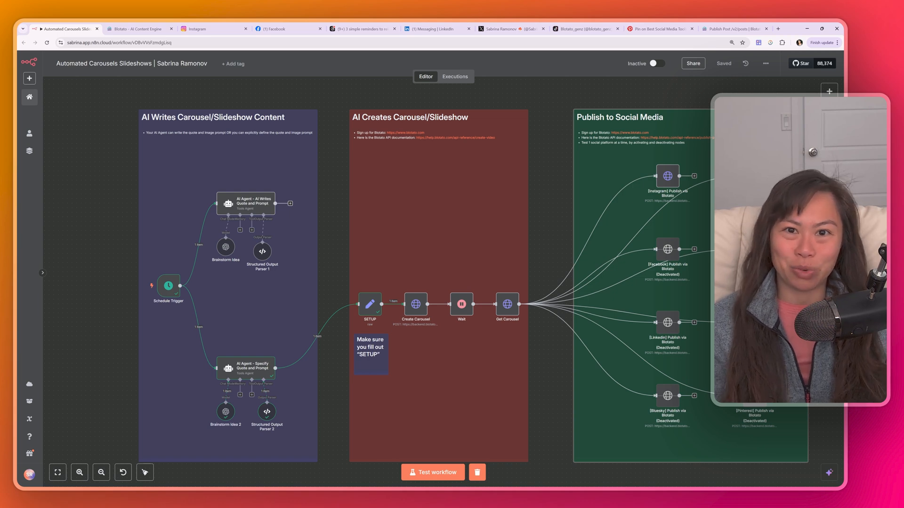
{"action": "mouse_move", "coordinate": [212, 29]}
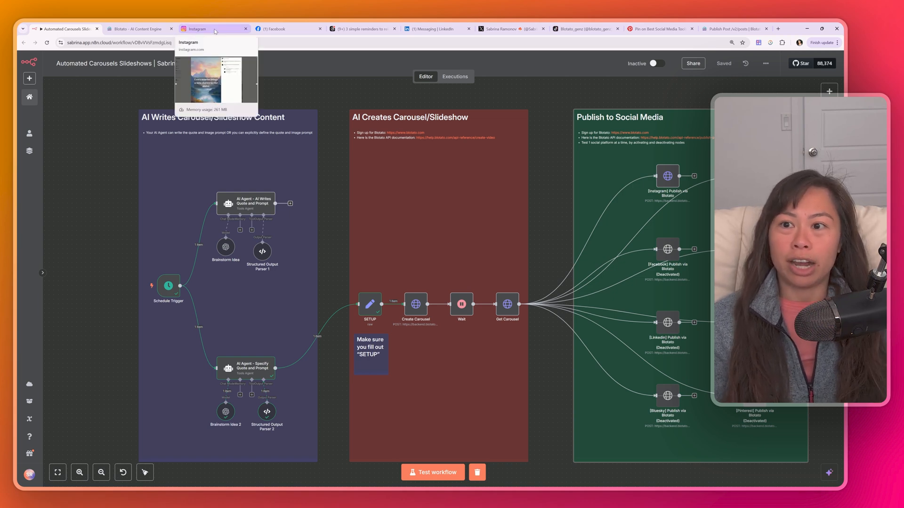
Review the published carousel on Instagram, Threads and X, advancing through slides.
{"action": "left_click", "coordinate": [213, 28]}
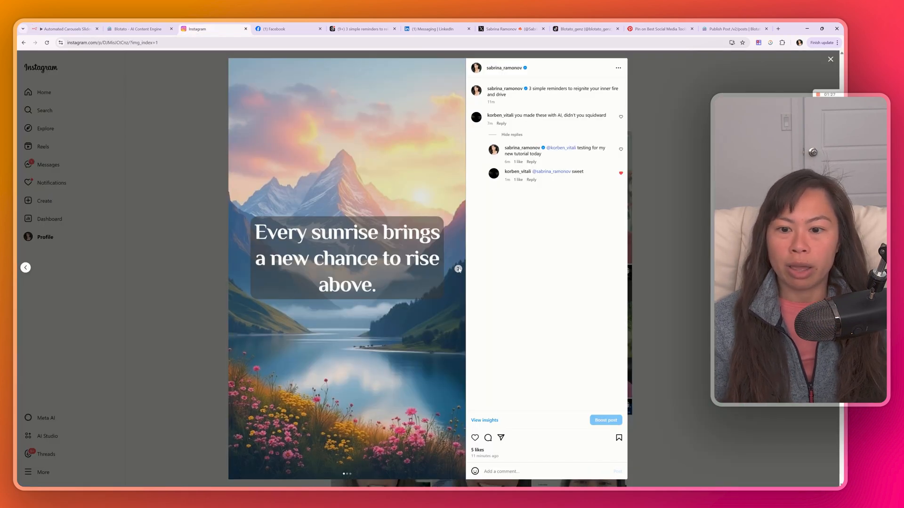
{"action": "left_click", "coordinate": [457, 267]}
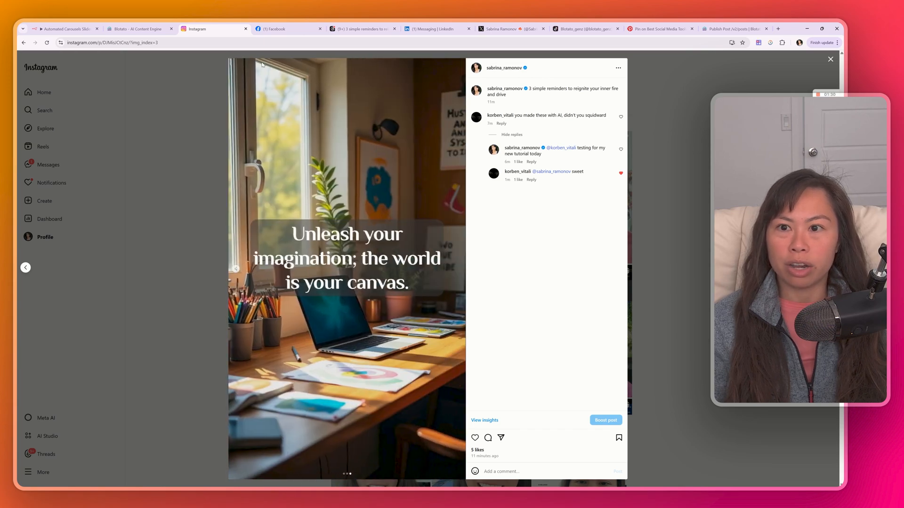
{"action": "left_click", "coordinate": [286, 28]}
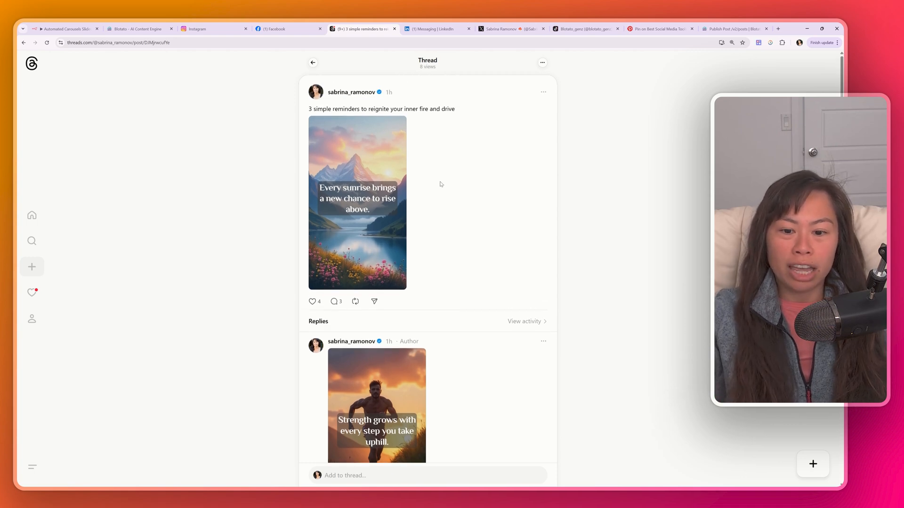
{"action": "scroll", "scroll_direction": "down", "scroll_amount": 3}
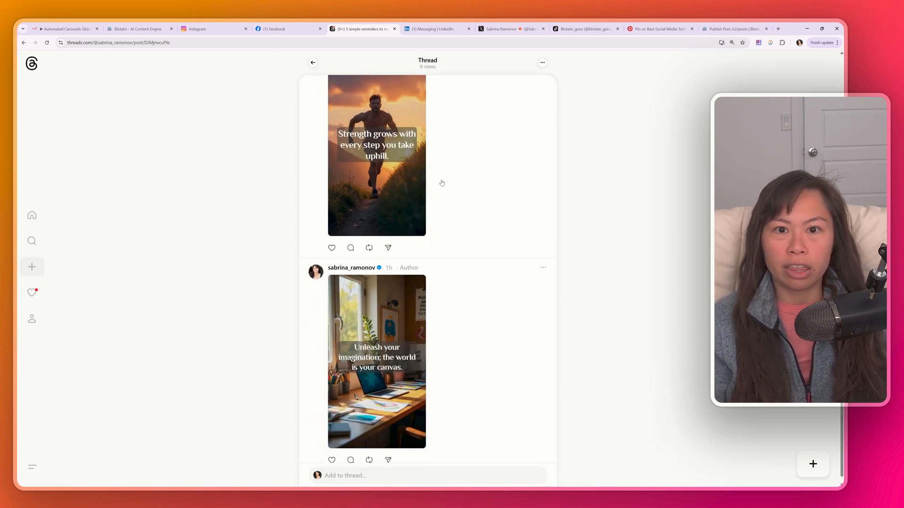
{"action": "left_click", "coordinate": [437, 28]}
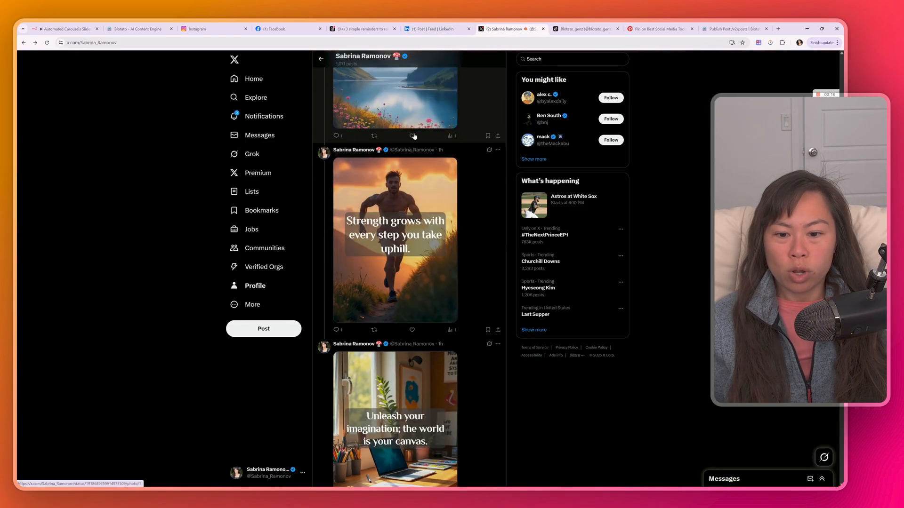
Open the TikTok carousel photo post, step through its slides, then switch tabs.
{"action": "left_click", "coordinate": [584, 29]}
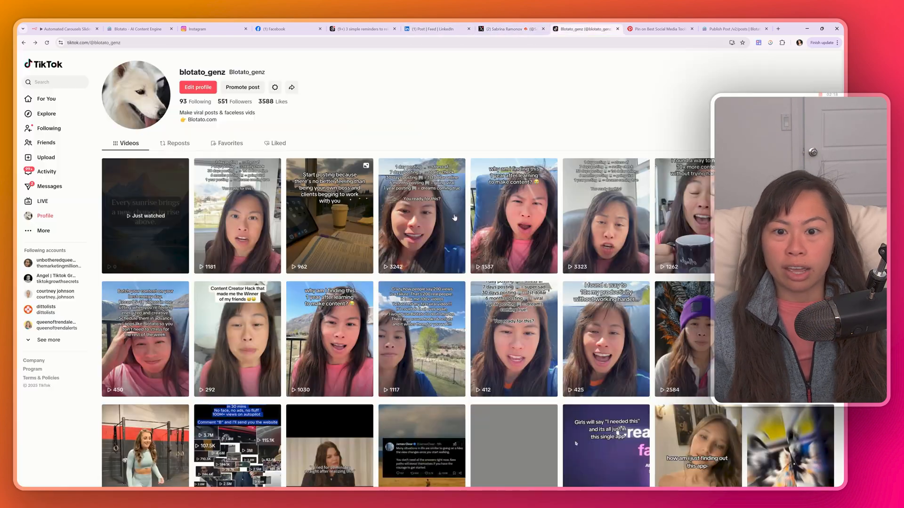
{"action": "left_click", "coordinate": [144, 216]}
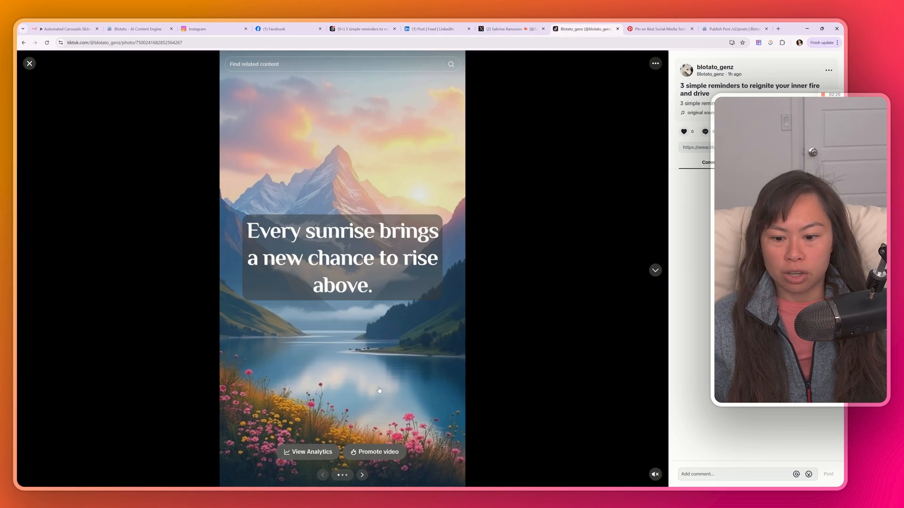
{"action": "left_click", "coordinate": [362, 475]}
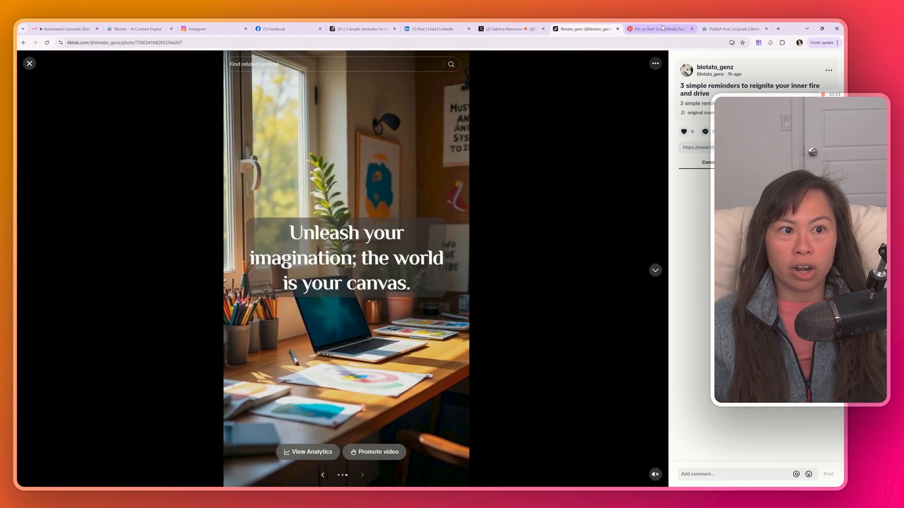
{"action": "left_click", "coordinate": [659, 29]}
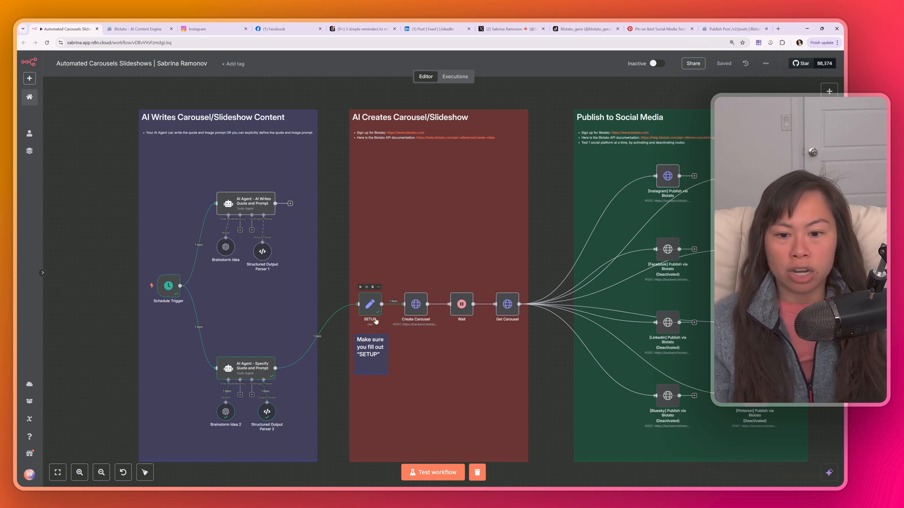
{"action": "mouse_move", "coordinate": [282, 278]}
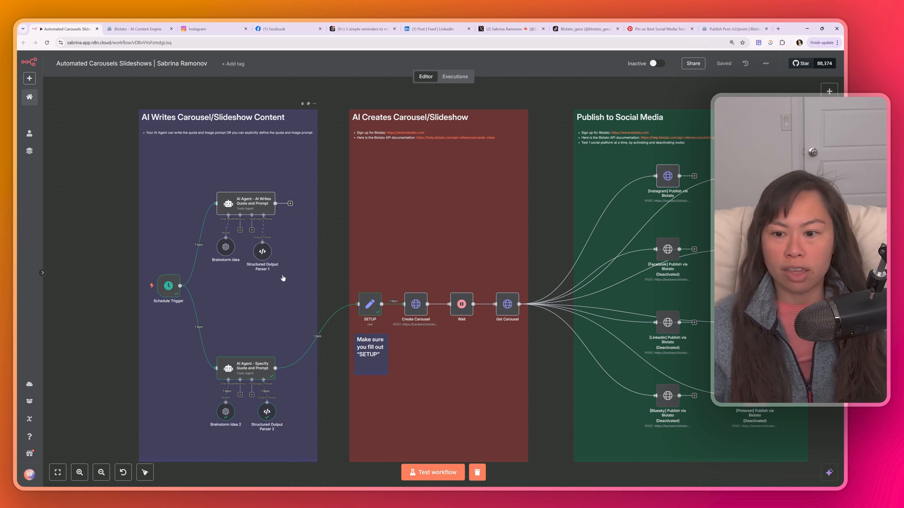
{"action": "mouse_move", "coordinate": [285, 240]}
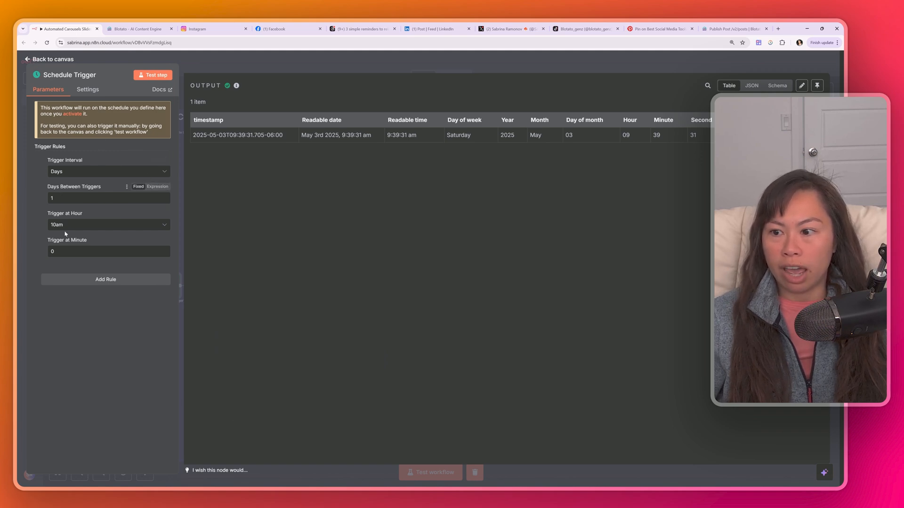
Leave the daily 10am Schedule Trigger node and return to the workflow canvas.
{"action": "left_click", "coordinate": [108, 171]}
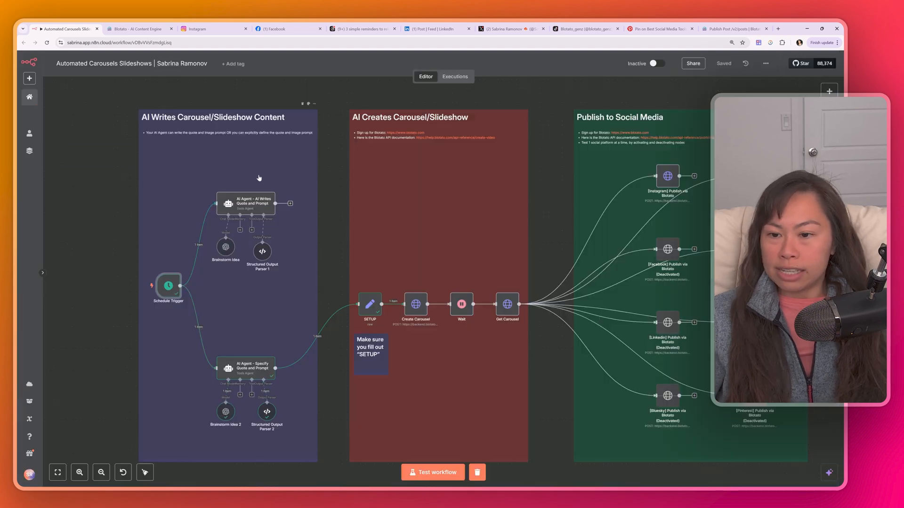
{"action": "mouse_move", "coordinate": [309, 215]}
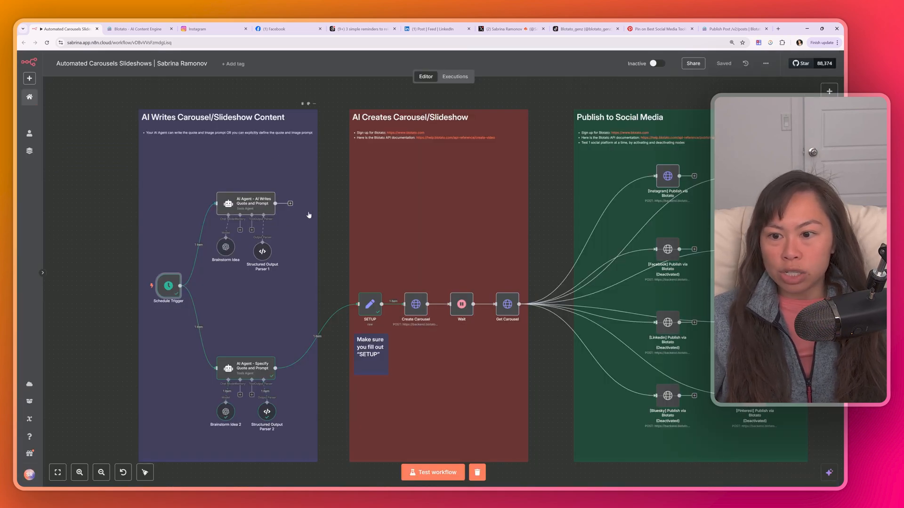
{"action": "mouse_move", "coordinate": [254, 205]}
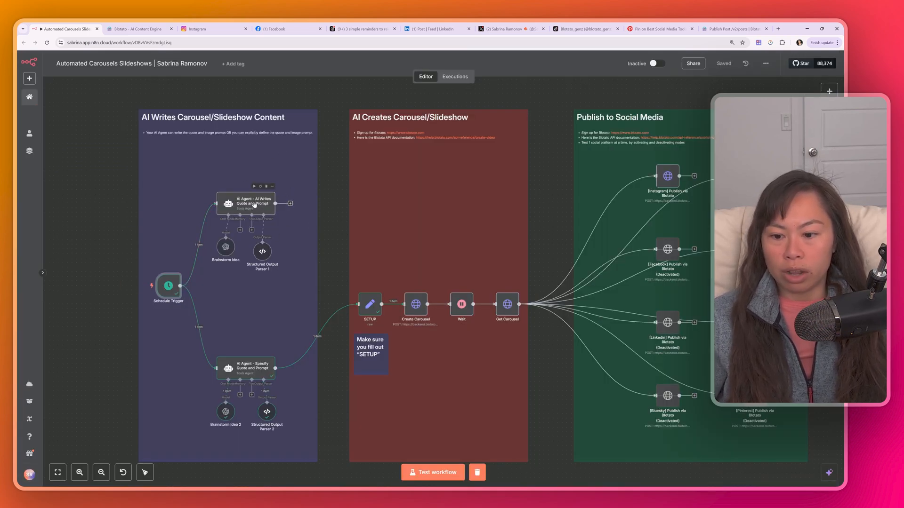
{"action": "double_click", "coordinate": [246, 203]}
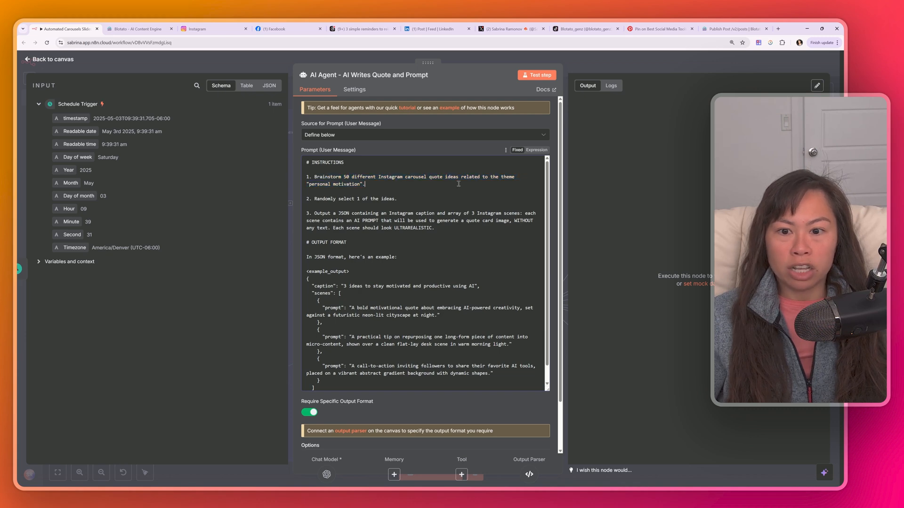
{"action": "double_click", "coordinate": [334, 184]}
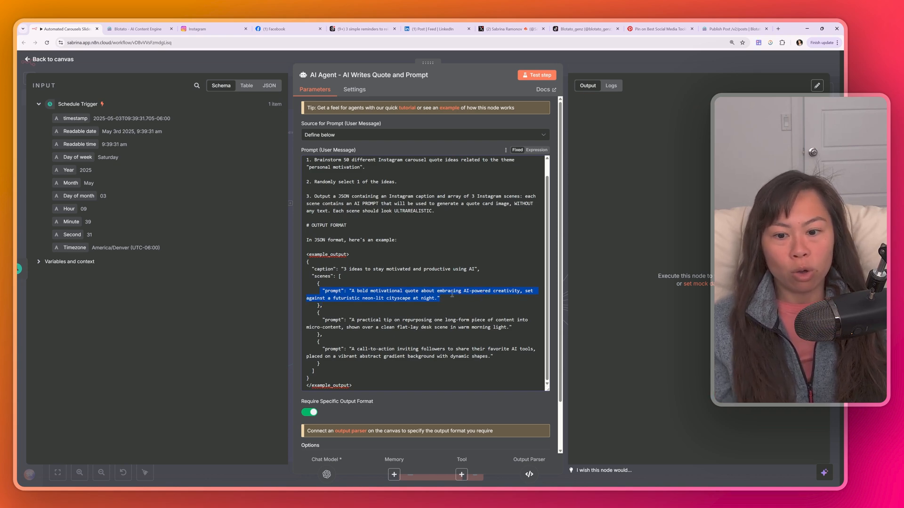
{"action": "left_click", "coordinate": [51, 59]}
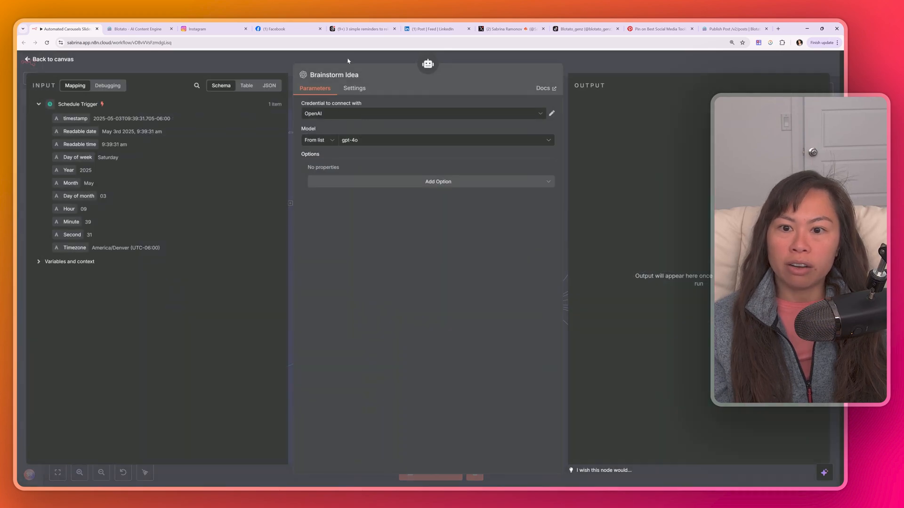
{"action": "left_click", "coordinate": [49, 58]}
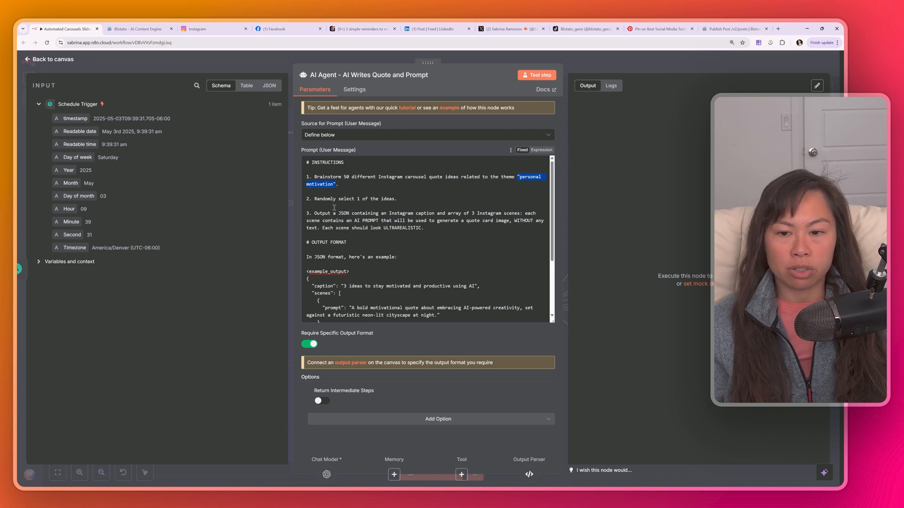
{"action": "scroll", "scroll_direction": "down", "scroll_amount": 3}
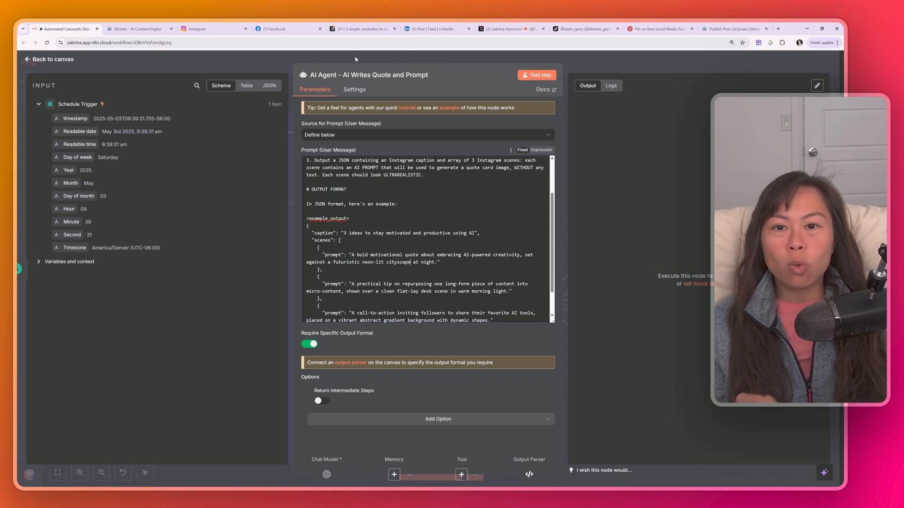
{"action": "left_click", "coordinate": [51, 59]}
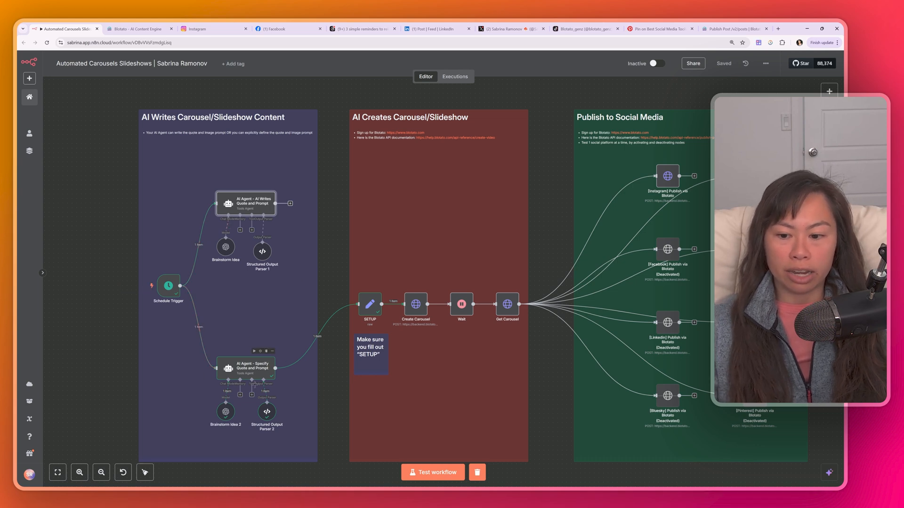
{"action": "mouse_move", "coordinate": [205, 229]}
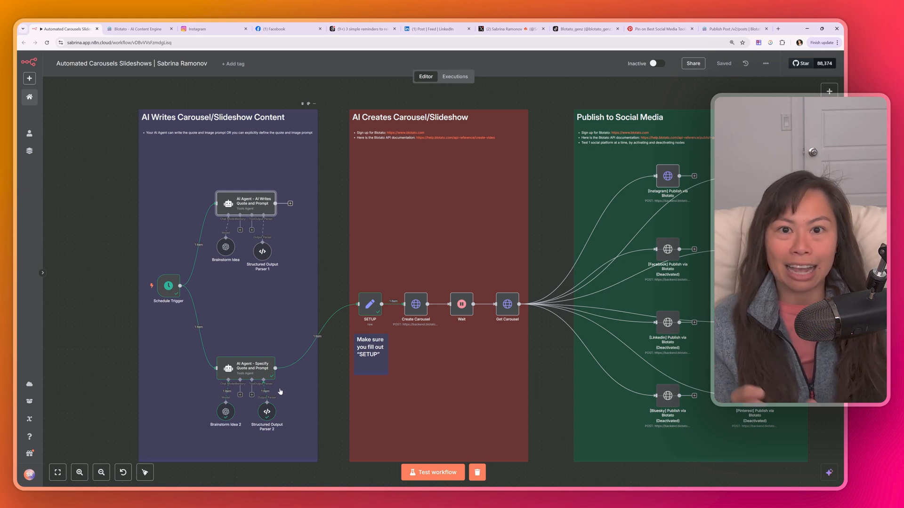
{"action": "mouse_move", "coordinate": [216, 367]}
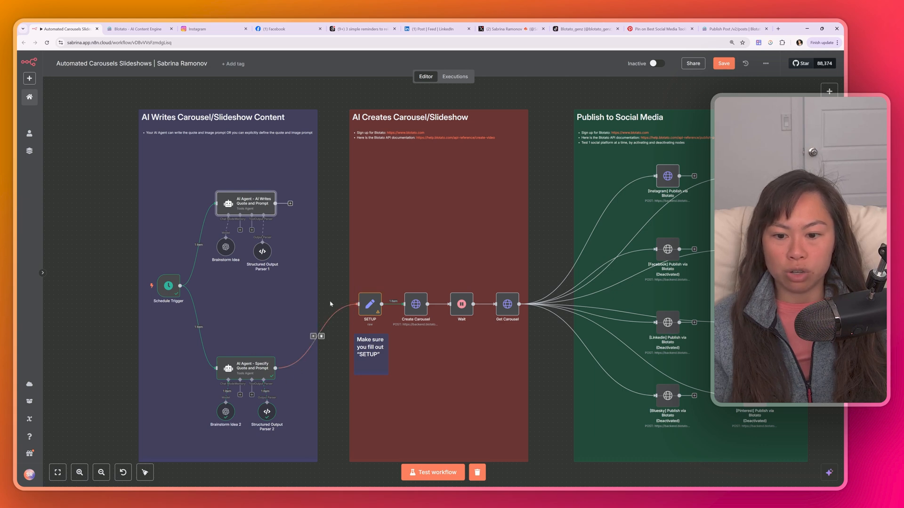
Open the Specify Quote and Prompt agent node to read its example scenes.
{"action": "double_click", "coordinate": [245, 203]}
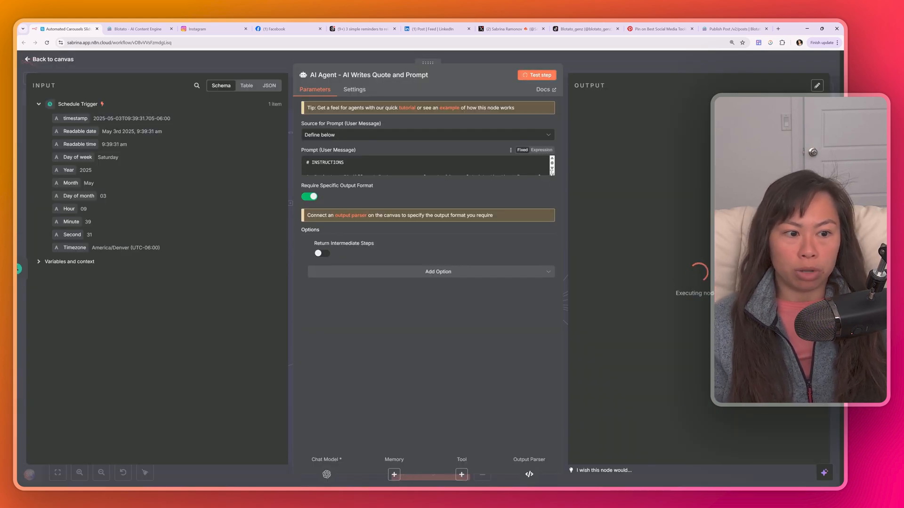
{"action": "left_click", "coordinate": [539, 74]}
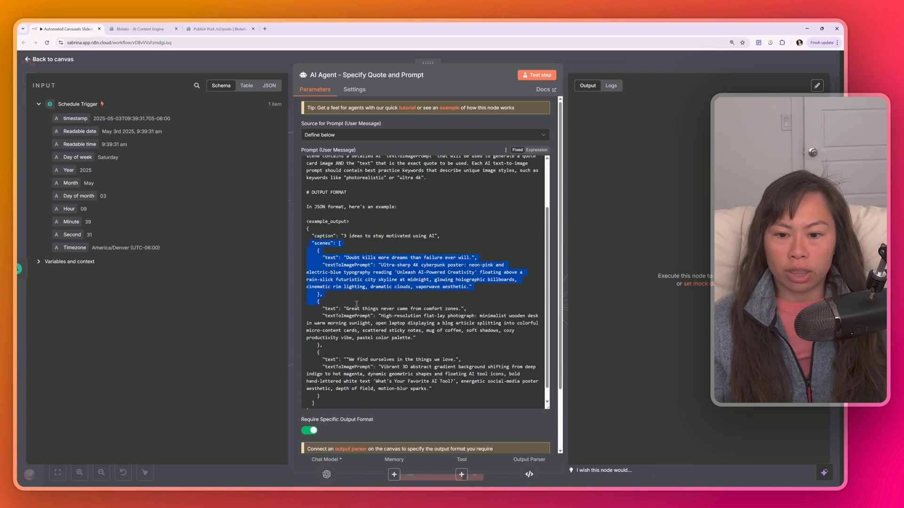
Highlight the example scenes and quote in the agent's prompt.
{"action": "left_click", "coordinate": [479, 257]}
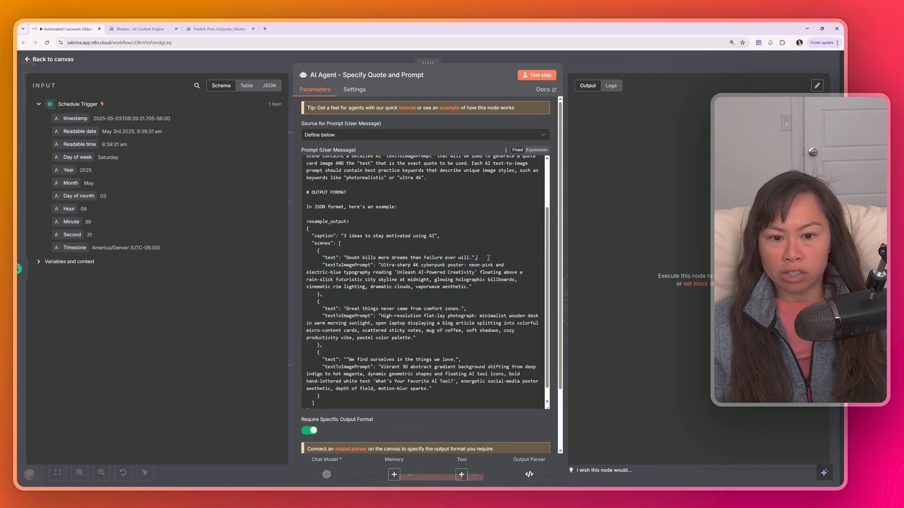
{"action": "double_click", "coordinate": [332, 257]}
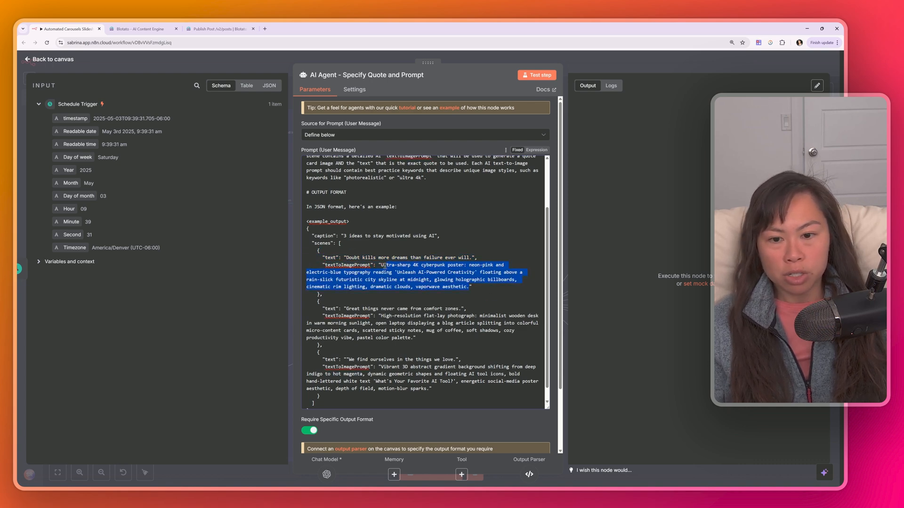
{"action": "scroll", "scroll_direction": "up", "scroll_amount": 3}
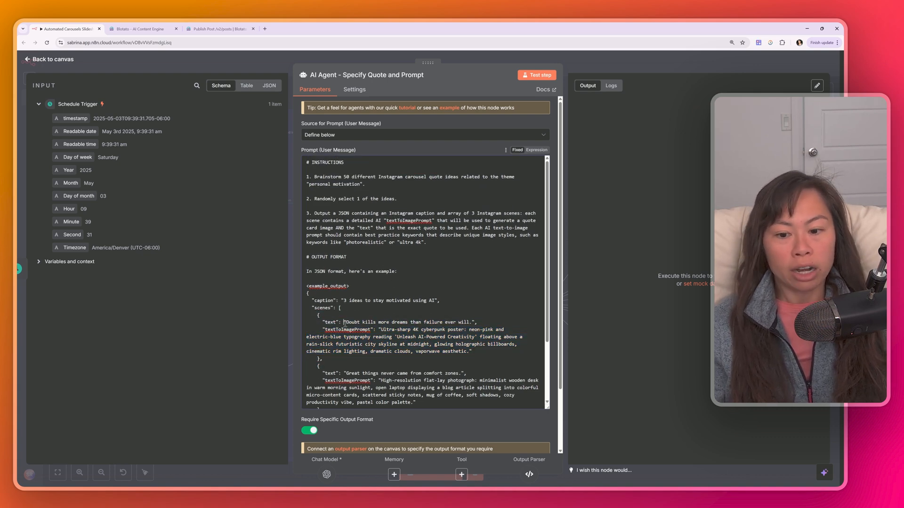
{"action": "double_click", "coordinate": [410, 322]}
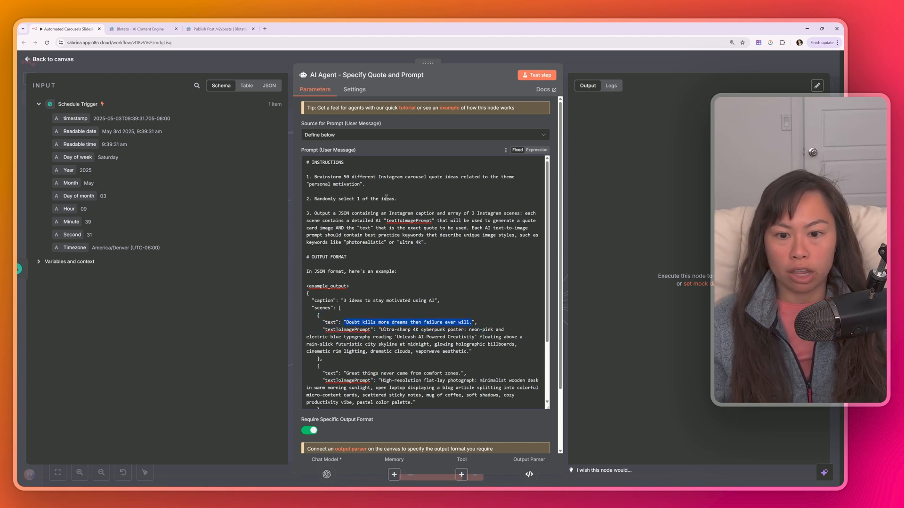
{"action": "mouse_move", "coordinate": [536, 75]}
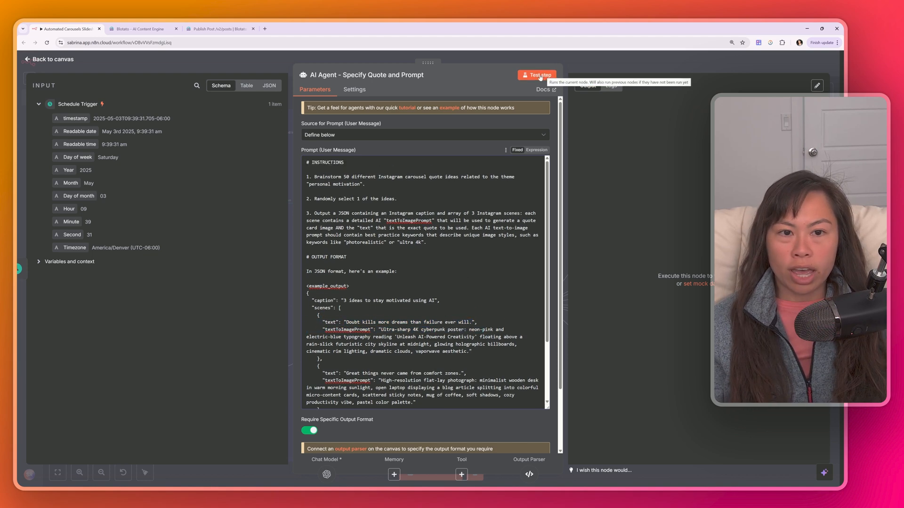
Test the agent step and pick out the textToImagePrompt field in its output.
{"action": "left_click", "coordinate": [537, 75]}
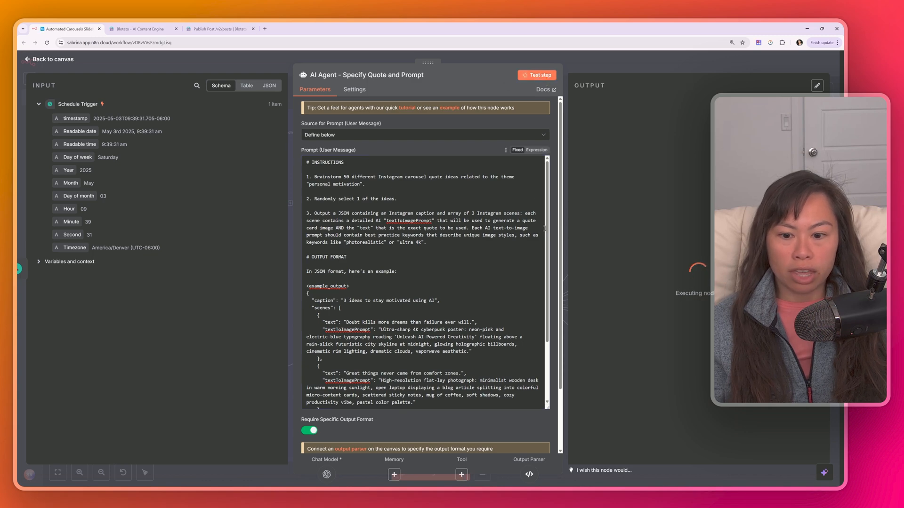
{"action": "left_click", "coordinate": [536, 75]}
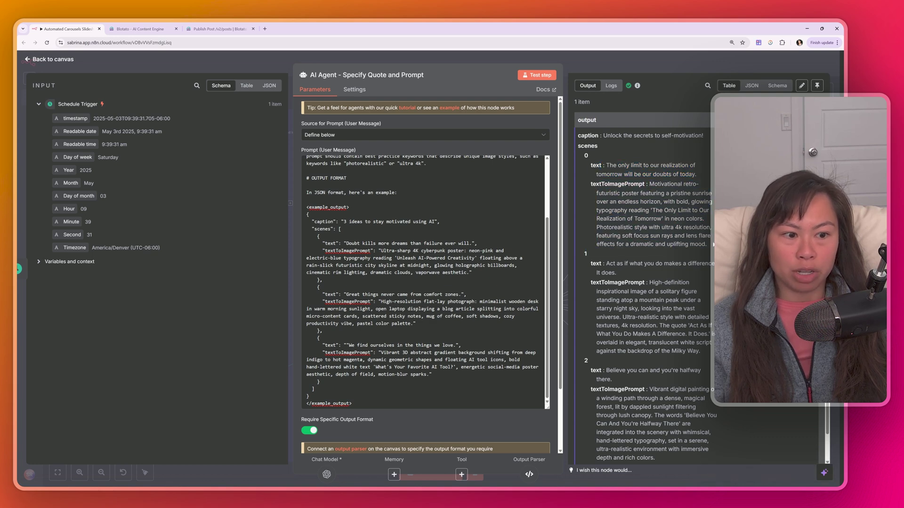
{"action": "double_click", "coordinate": [652, 213]}
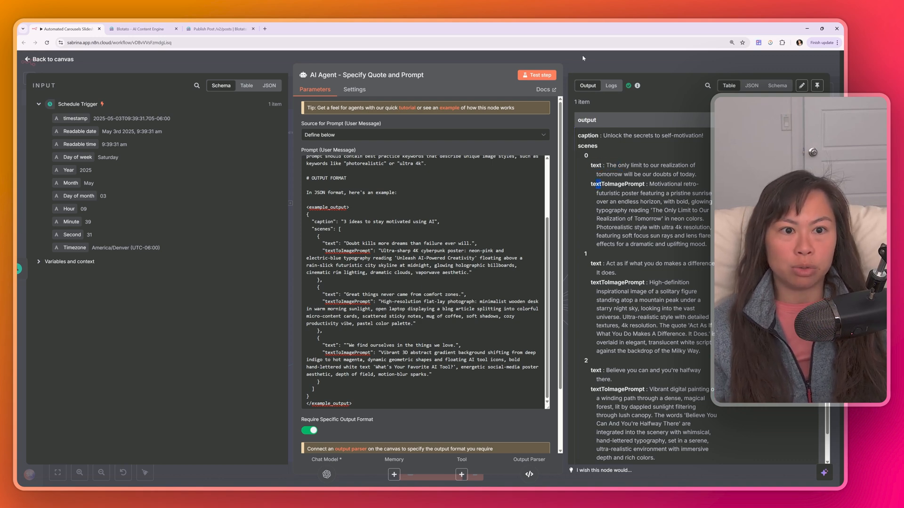
Close the Specify Quote and Prompt agent node.
{"action": "left_click", "coordinate": [50, 58]}
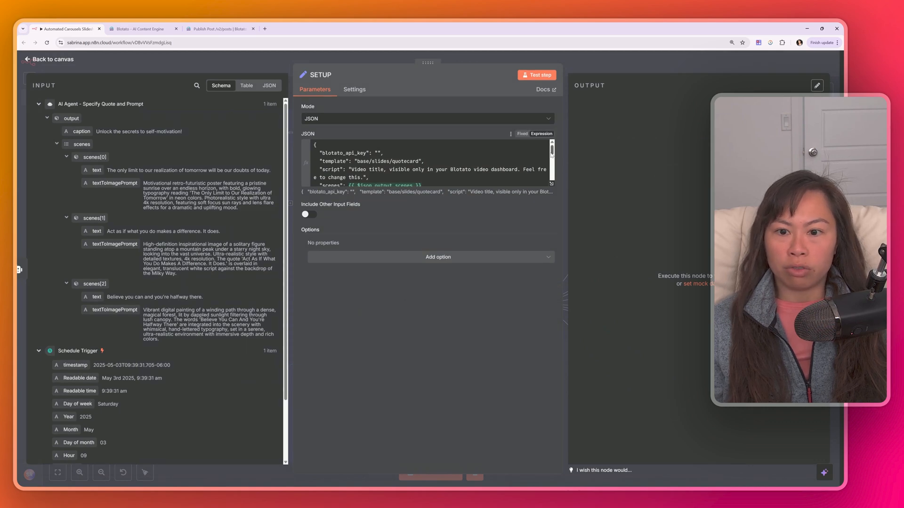
{"action": "mouse_move", "coordinate": [550, 185]}
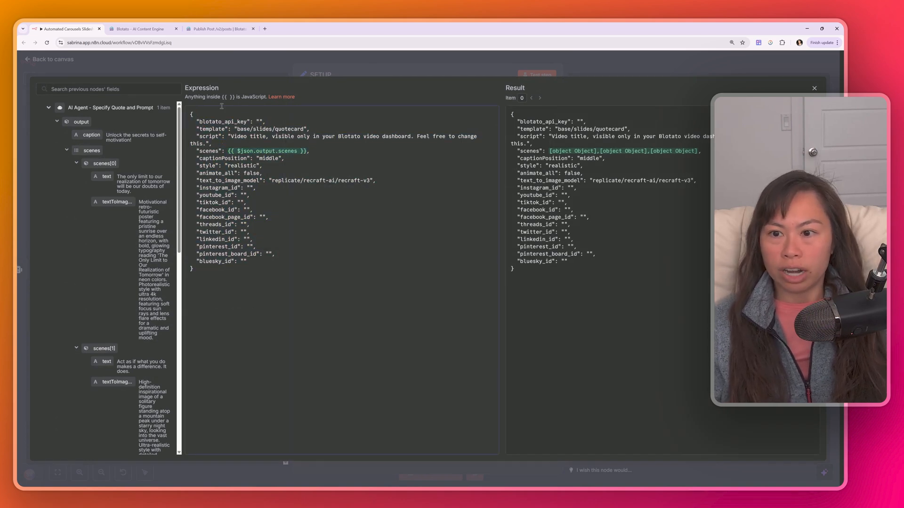
{"action": "mouse_move", "coordinate": [288, 55]}
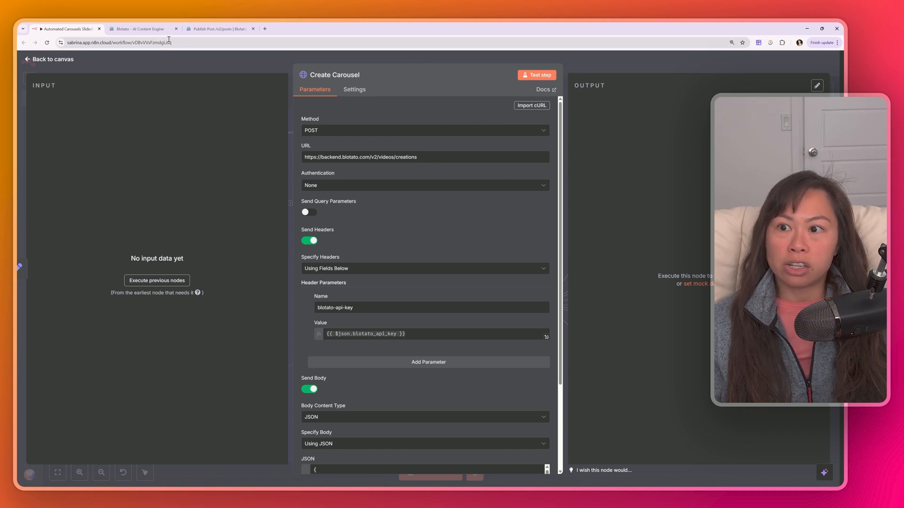
Switch to the Blotato - AI Content Engine website tab.
{"action": "left_click", "coordinate": [142, 29]}
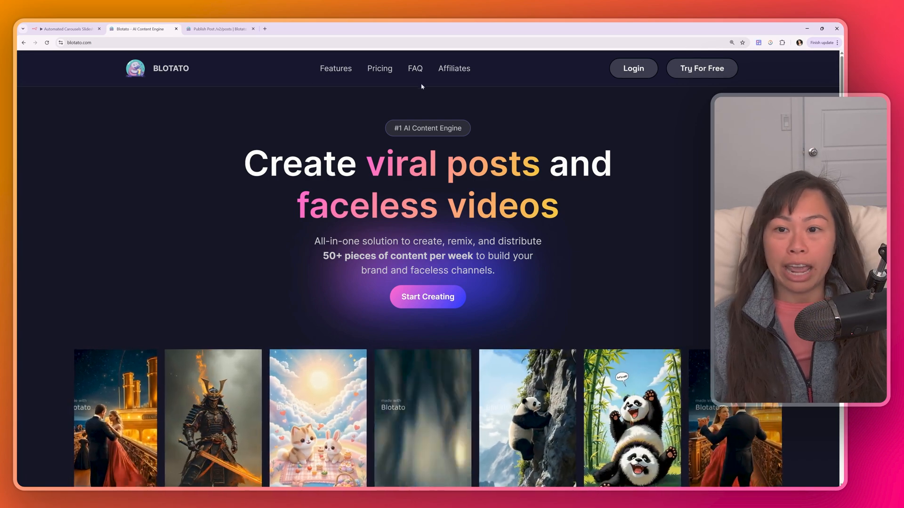
Open the Create Video endpoint page in Blotato's API Reference documentation.
{"action": "left_click", "coordinate": [221, 29]}
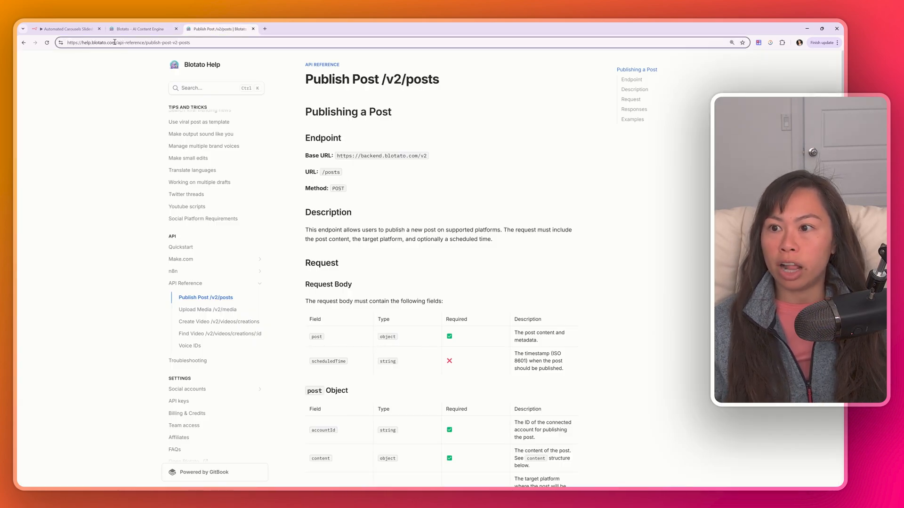
{"action": "mouse_move", "coordinate": [185, 283]}
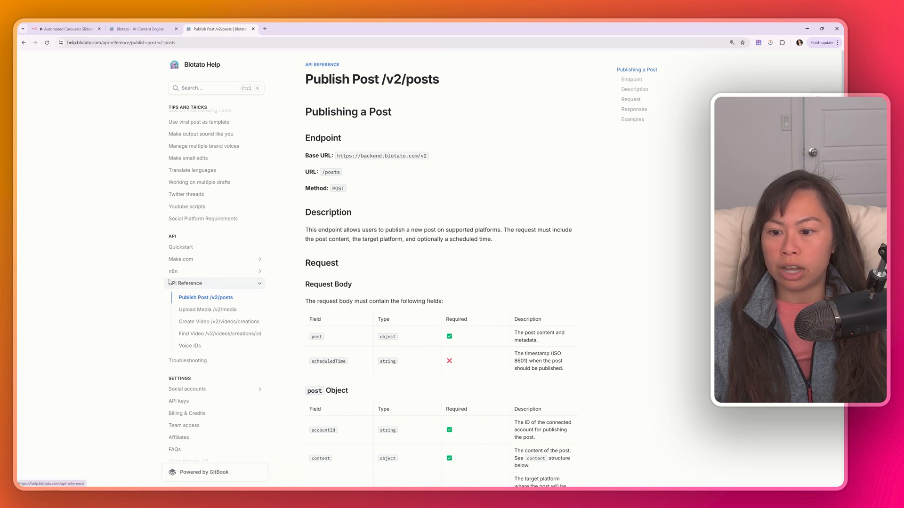
{"action": "left_click", "coordinate": [185, 283]}
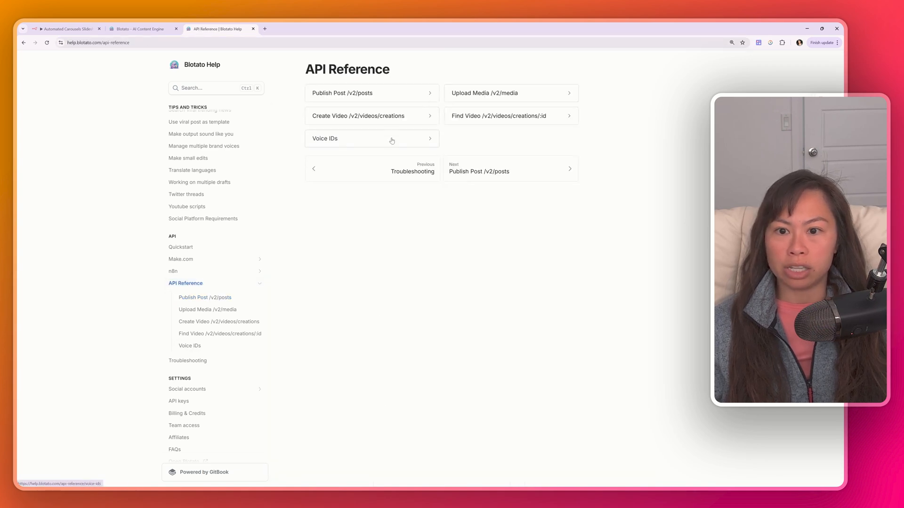
{"action": "left_click", "coordinate": [358, 116]}
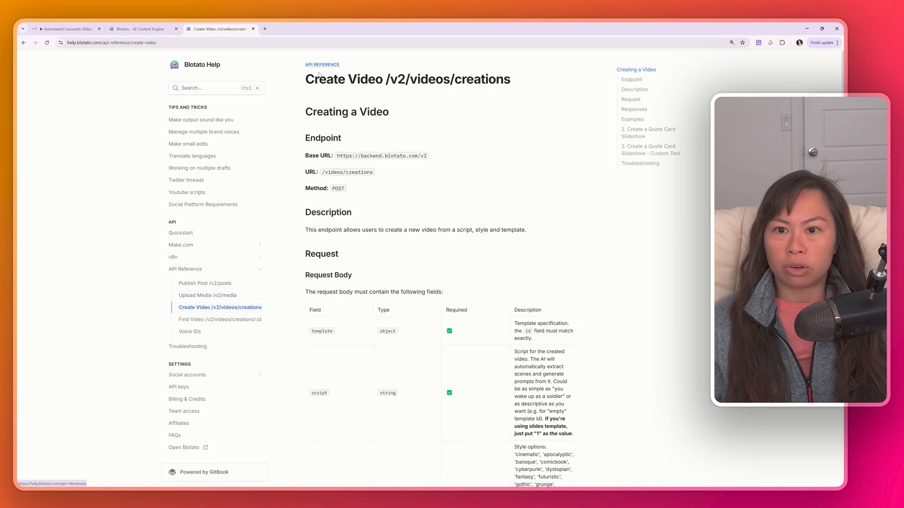
{"action": "scroll", "scroll_direction": "down", "scroll_amount": 3}
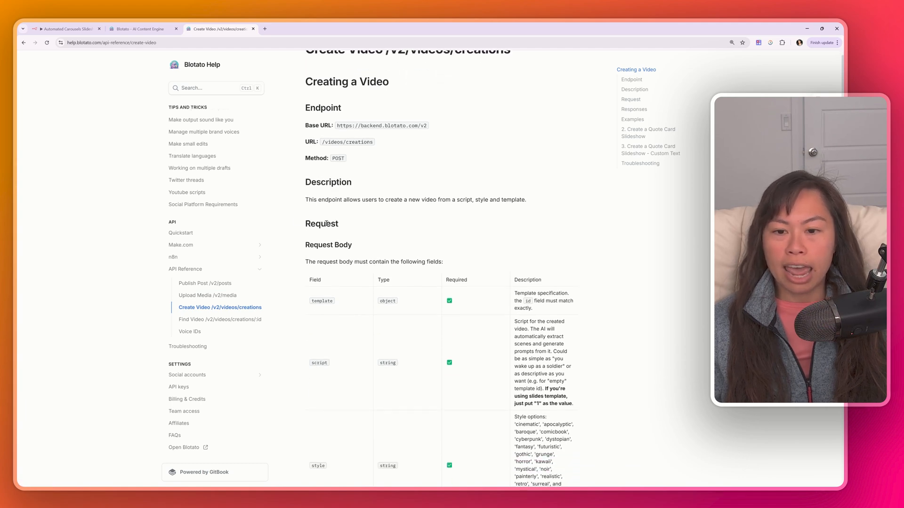
{"action": "scroll", "scroll_direction": "up", "scroll_amount": 3}
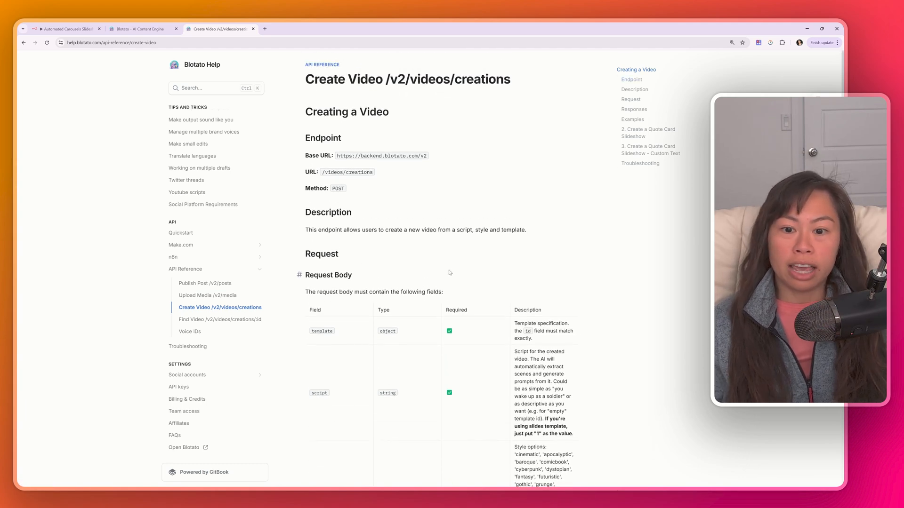
{"action": "scroll", "scroll_direction": "down", "scroll_amount": 3}
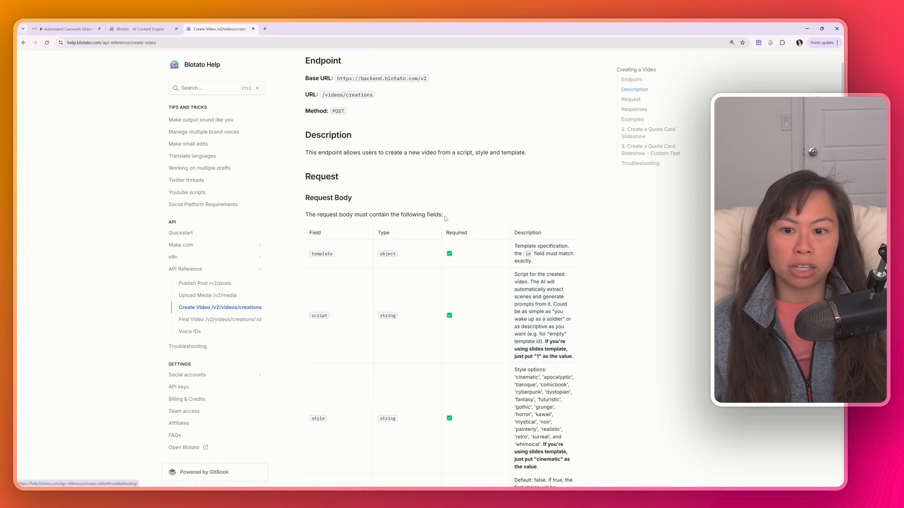
Scroll to the Scene object fields and select the quotecard template id.
{"action": "scroll", "scroll_direction": "down", "scroll_amount": 3}
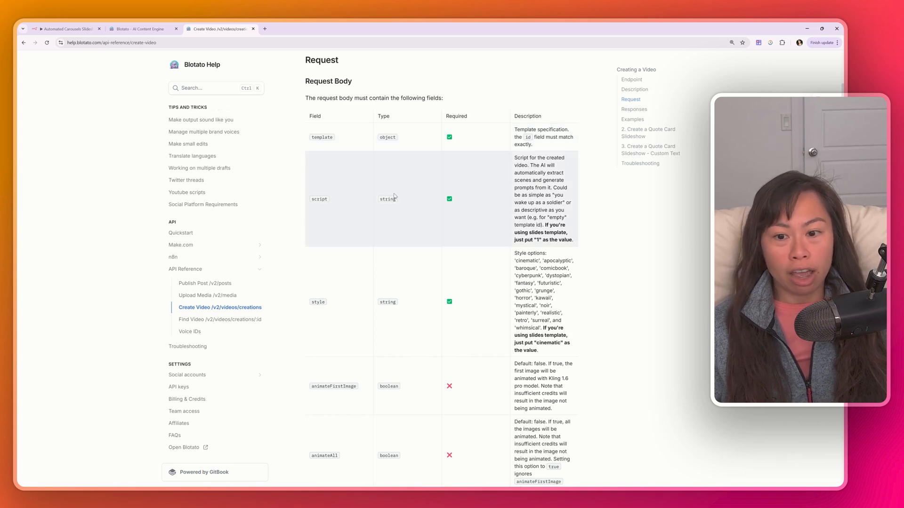
{"action": "scroll", "scroll_direction": "down", "scroll_amount": 3}
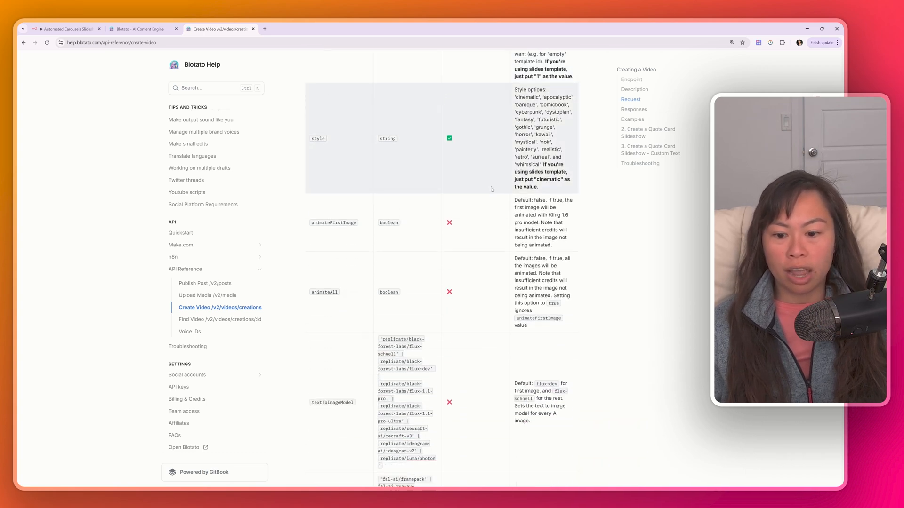
{"action": "scroll", "scroll_direction": "down", "scroll_amount": 3}
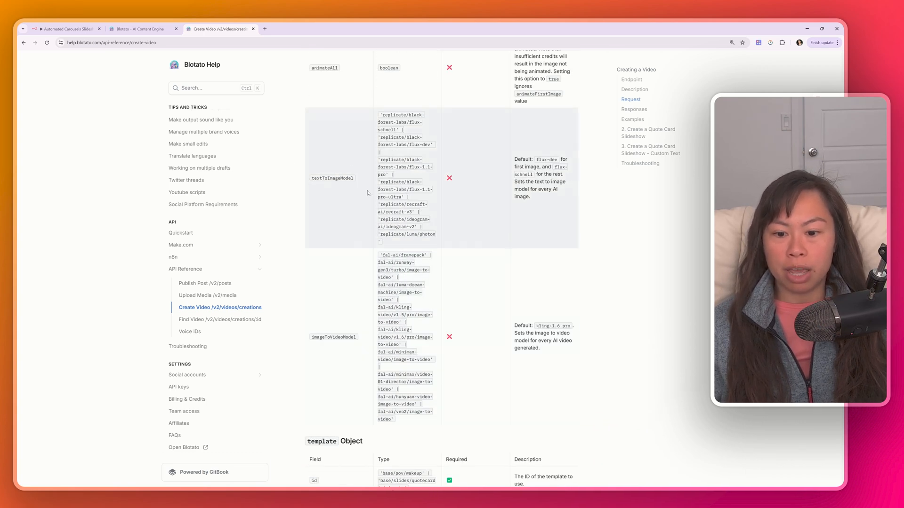
{"action": "scroll", "scroll_direction": "down", "scroll_amount": 3}
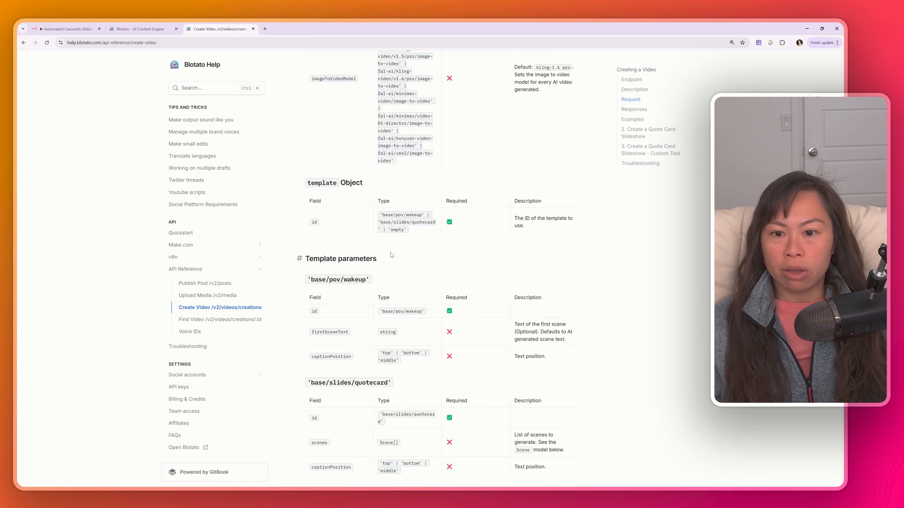
{"action": "mouse_move", "coordinate": [398, 185]}
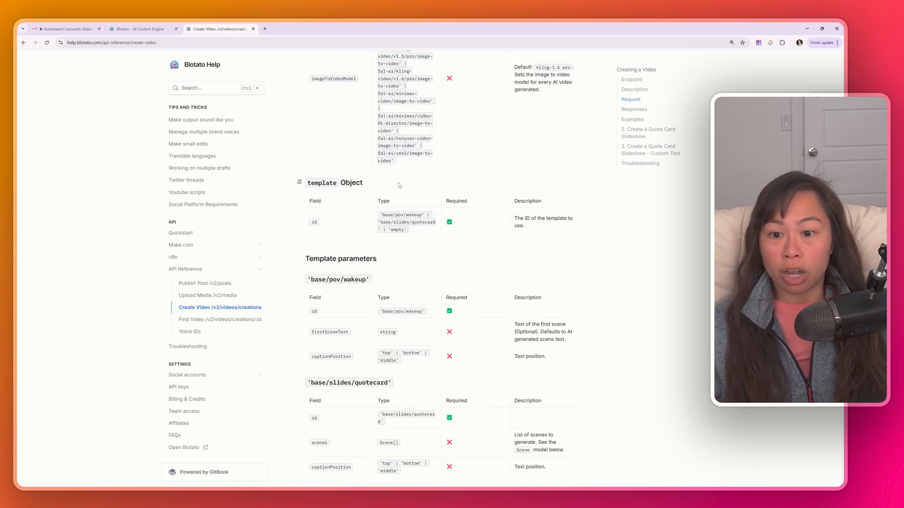
{"action": "scroll", "scroll_direction": "down", "scroll_amount": 3}
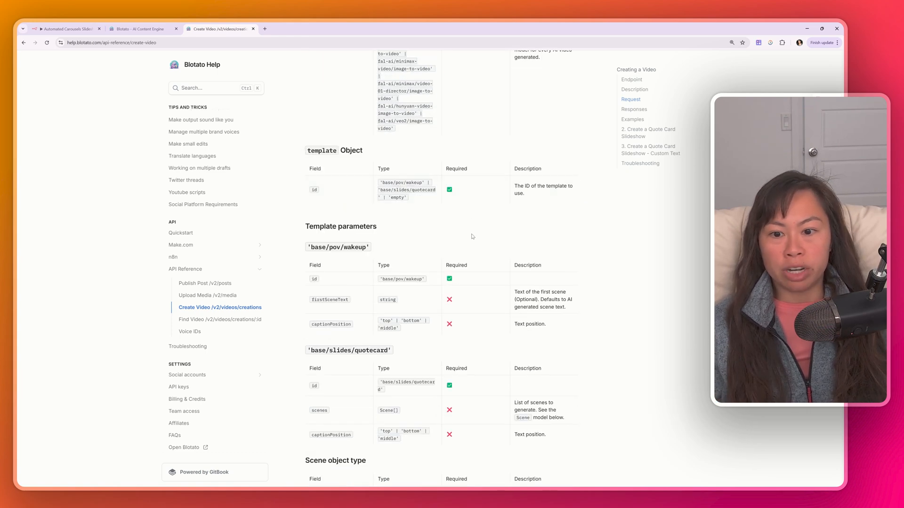
{"action": "scroll", "scroll_direction": "down", "scroll_amount": 3}
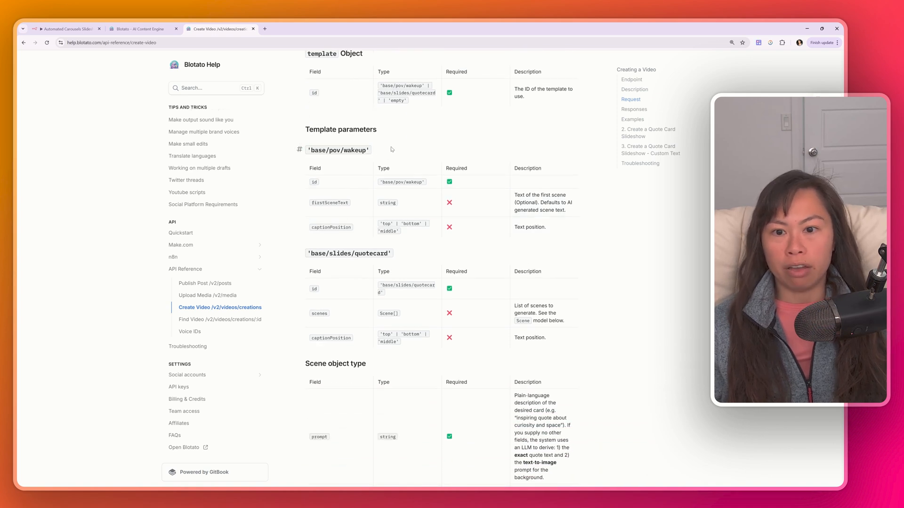
{"action": "scroll", "scroll_direction": "down", "scroll_amount": 3}
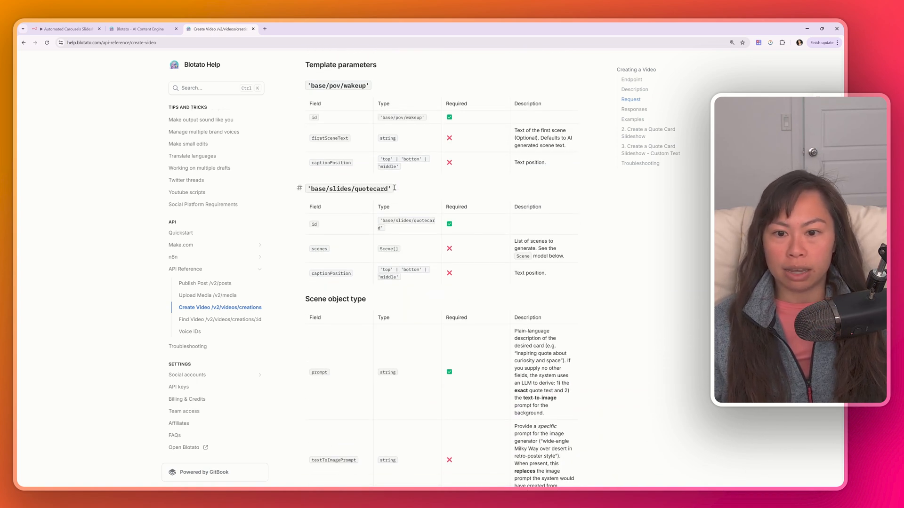
{"action": "scroll", "scroll_direction": "down", "scroll_amount": 3}
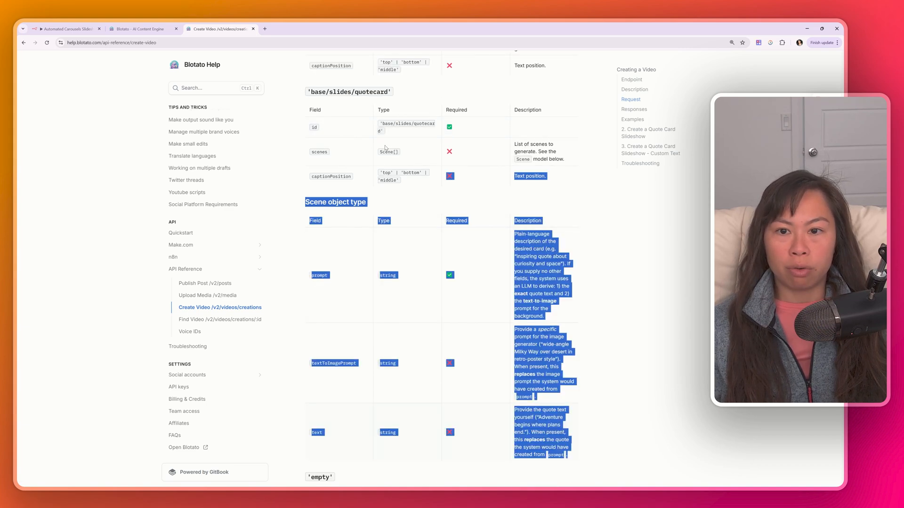
{"action": "left_click", "coordinate": [351, 161]}
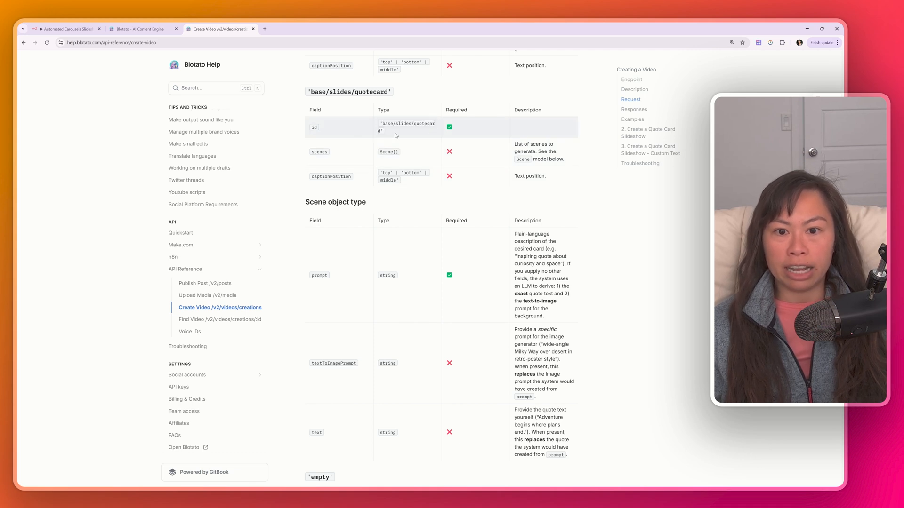
{"action": "double_click", "coordinate": [406, 123]}
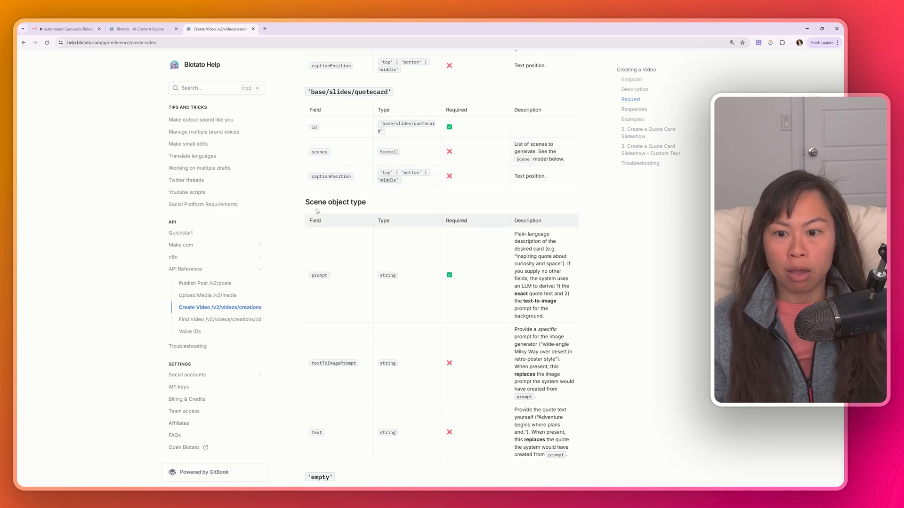
{"action": "scroll", "scroll_direction": "down", "scroll_amount": 3}
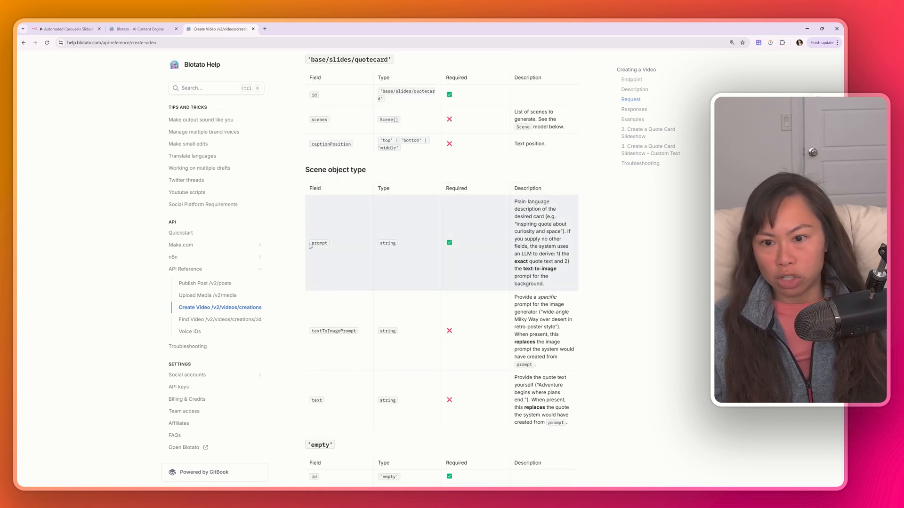
{"action": "mouse_move", "coordinate": [345, 250]}
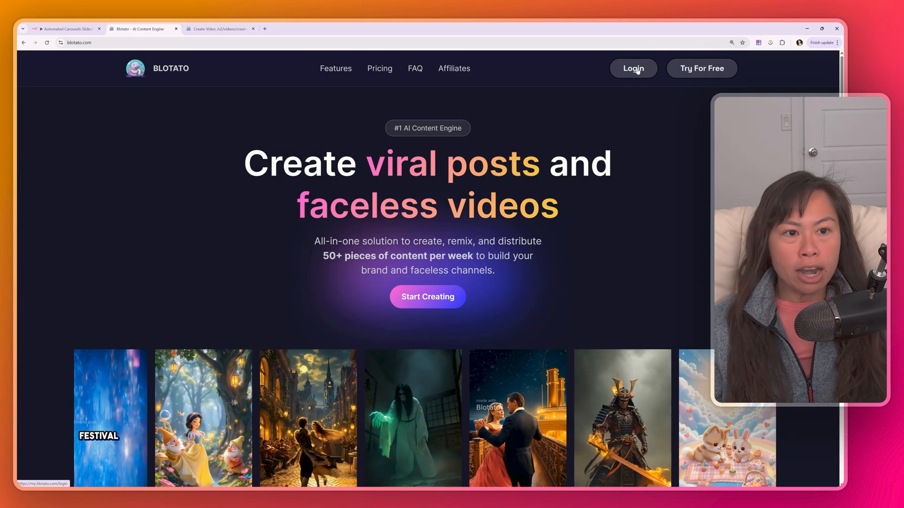
Log in to Blotato and open Settings to the API Access section.
{"action": "left_click", "coordinate": [632, 68]}
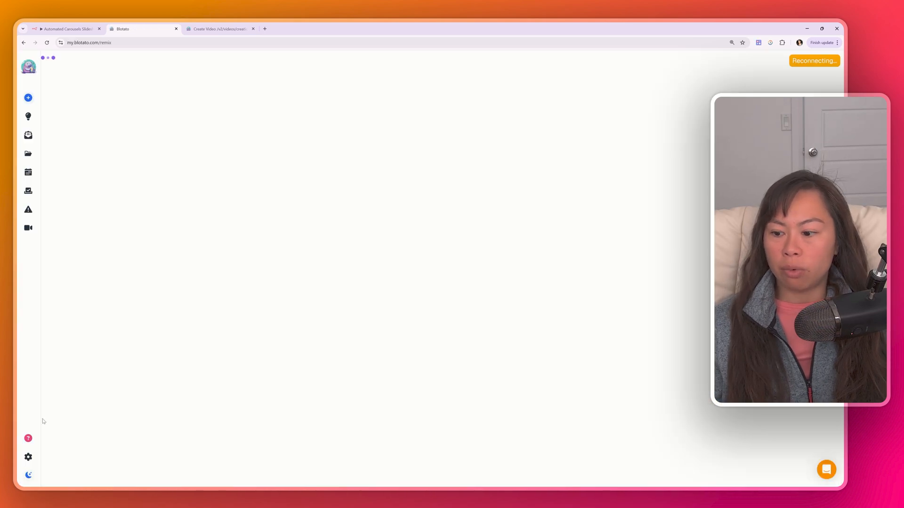
{"action": "left_click", "coordinate": [28, 457]}
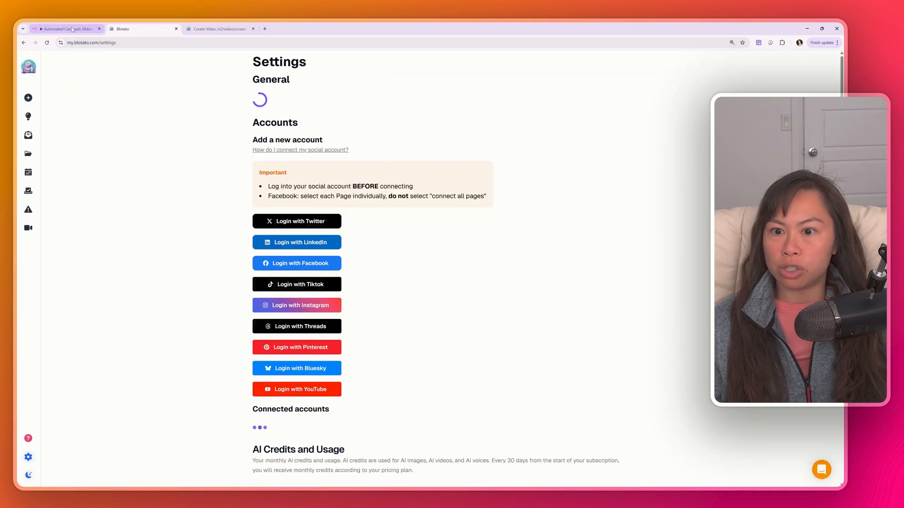
{"action": "scroll", "scroll_direction": "down", "scroll_amount": 3}
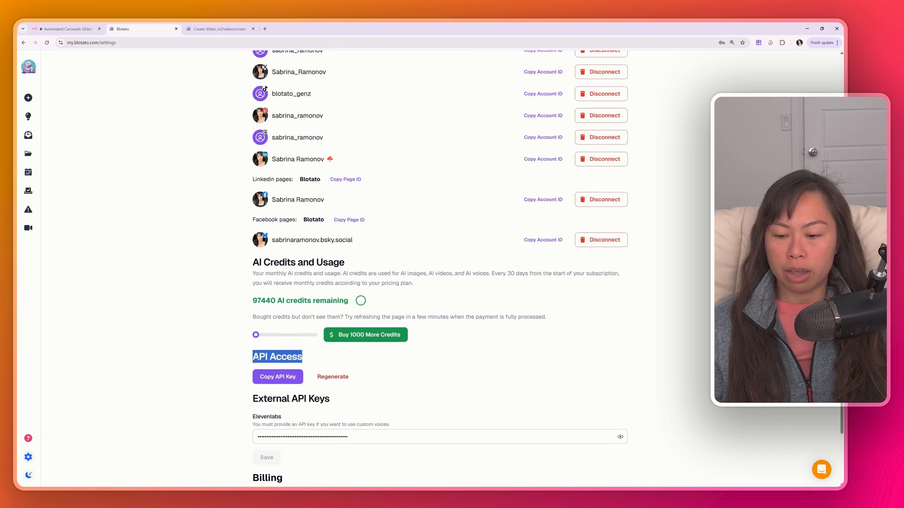
{"action": "scroll", "scroll_direction": "down", "scroll_amount": 3}
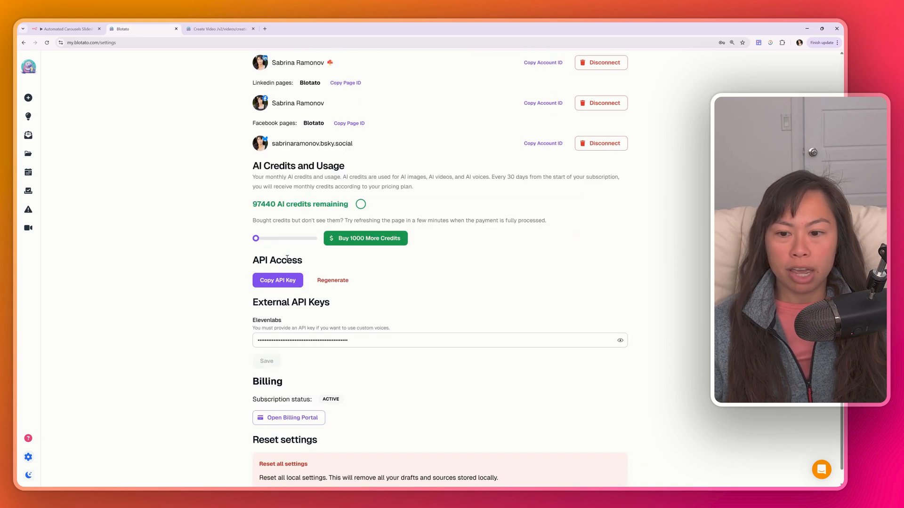
{"action": "double_click", "coordinate": [276, 260]}
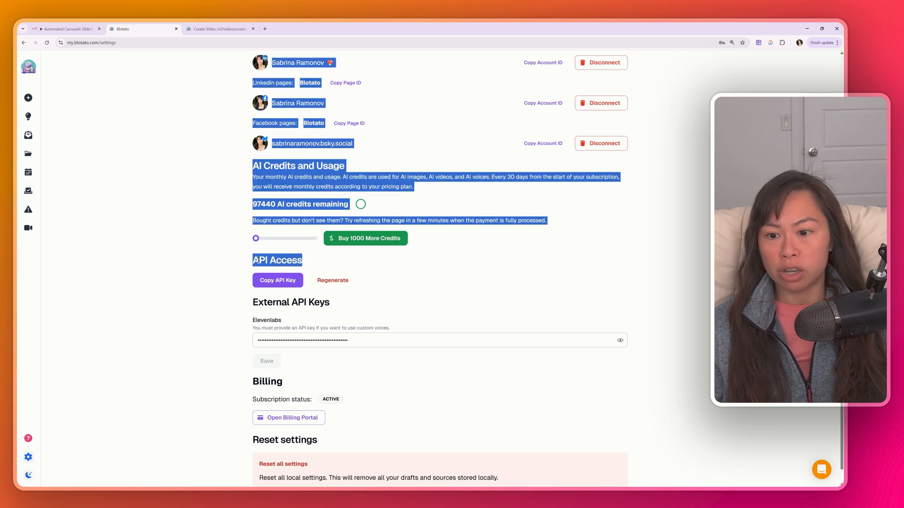
{"action": "left_click", "coordinate": [277, 281]}
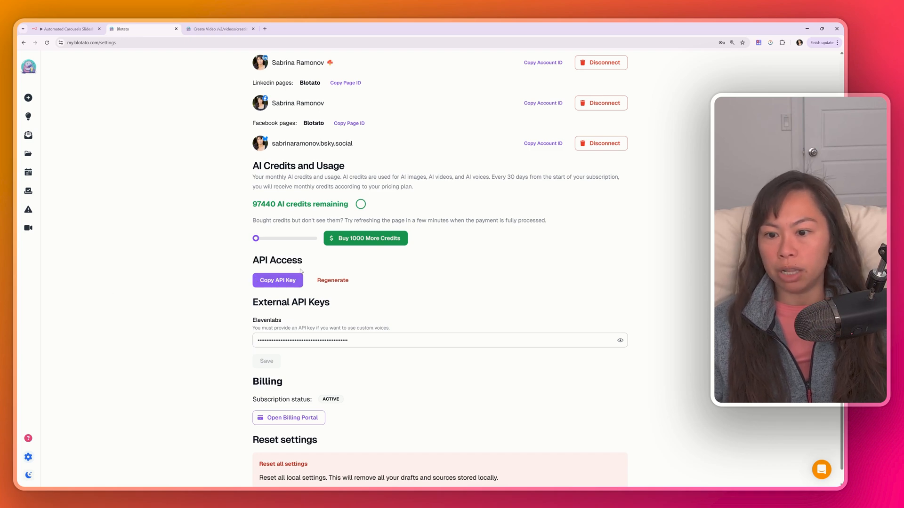
Look over the connected social accounts, then return to the n8n carousel workflow.
{"action": "scroll", "scroll_direction": "up", "scroll_amount": 3}
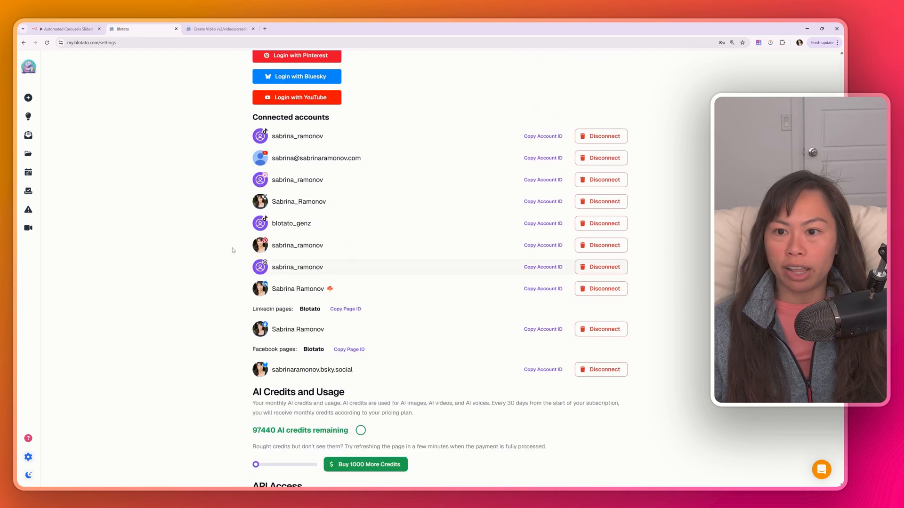
{"action": "scroll", "scroll_direction": "up", "scroll_amount": 3}
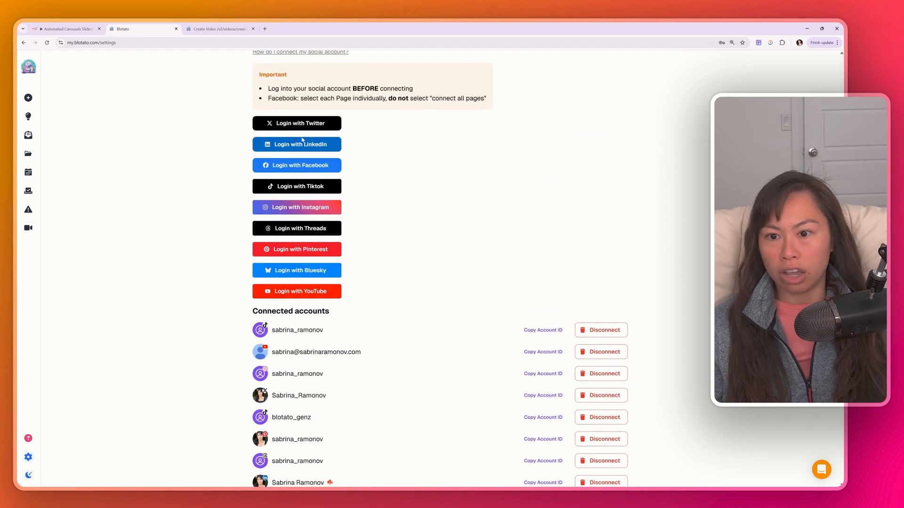
{"action": "mouse_move", "coordinate": [209, 195]}
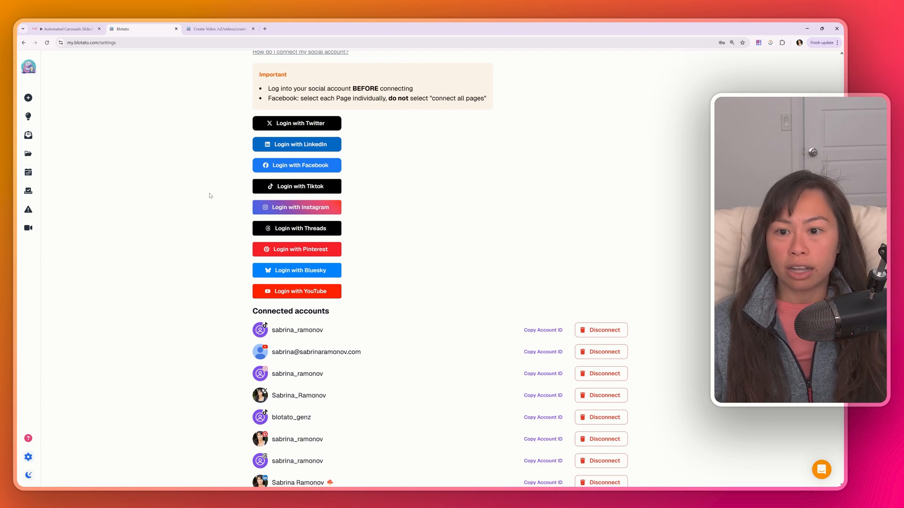
{"action": "mouse_move", "coordinate": [188, 199]}
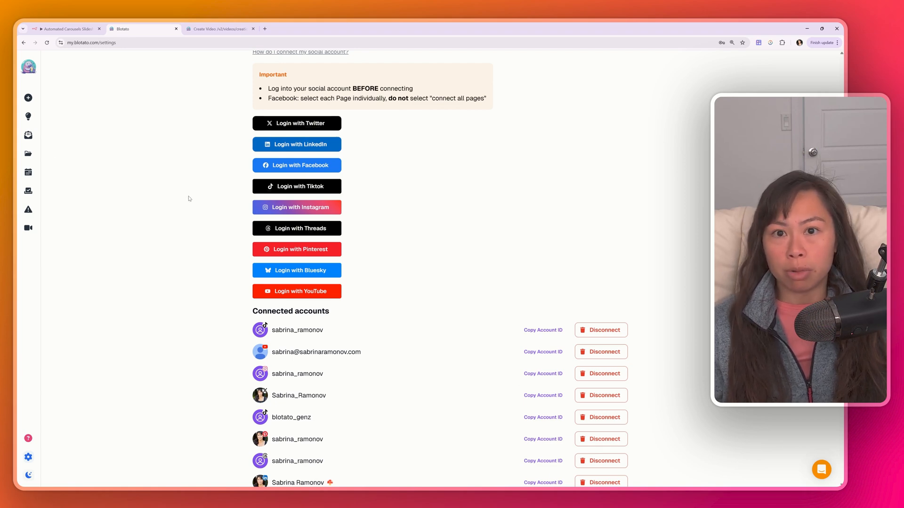
{"action": "scroll", "scroll_direction": "down", "scroll_amount": 3}
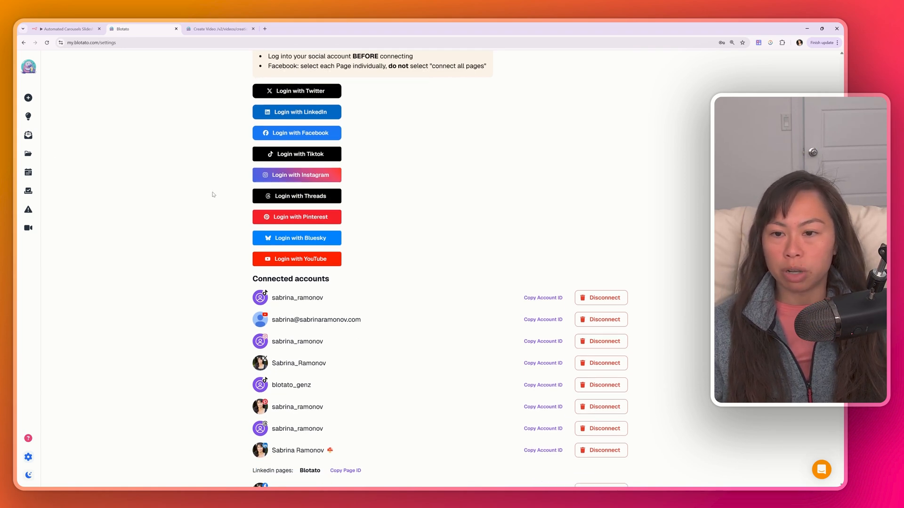
{"action": "mouse_move", "coordinate": [194, 113]}
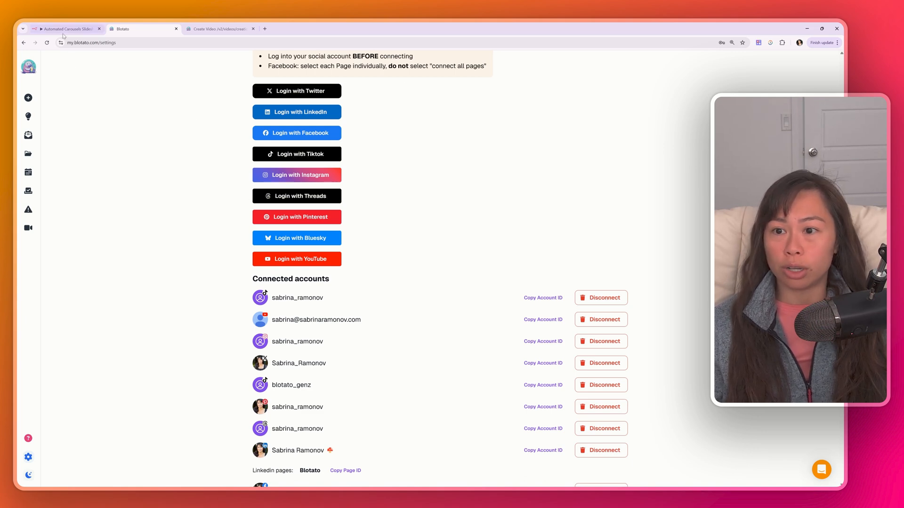
{"action": "left_click", "coordinate": [65, 29]}
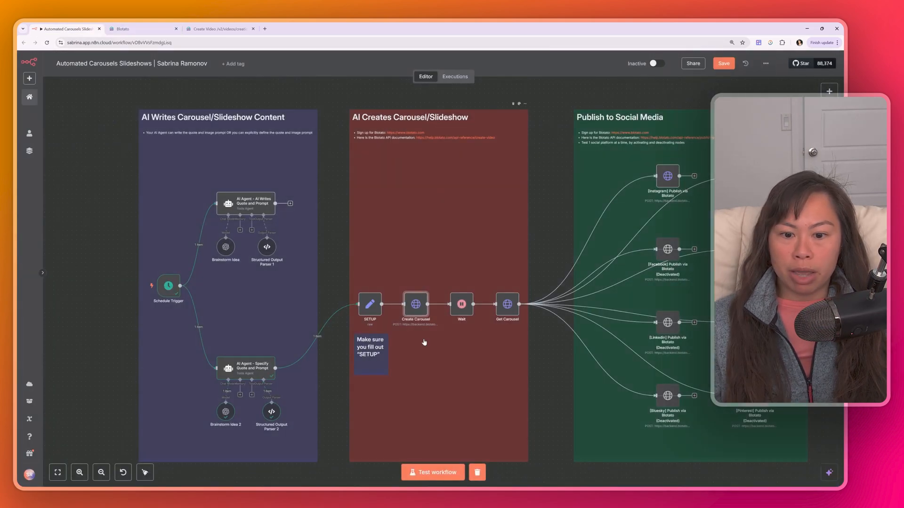
{"action": "double_click", "coordinate": [415, 304]}
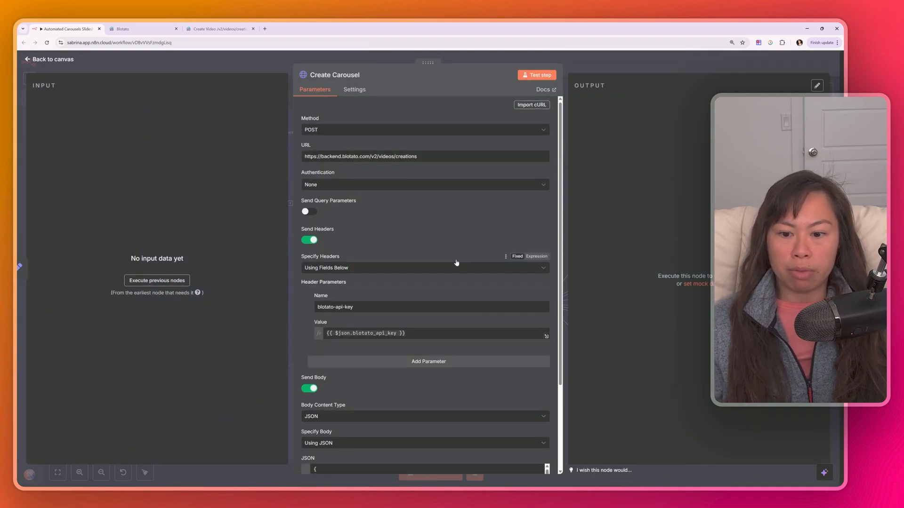
{"action": "scroll", "scroll_direction": "down", "scroll_amount": 3}
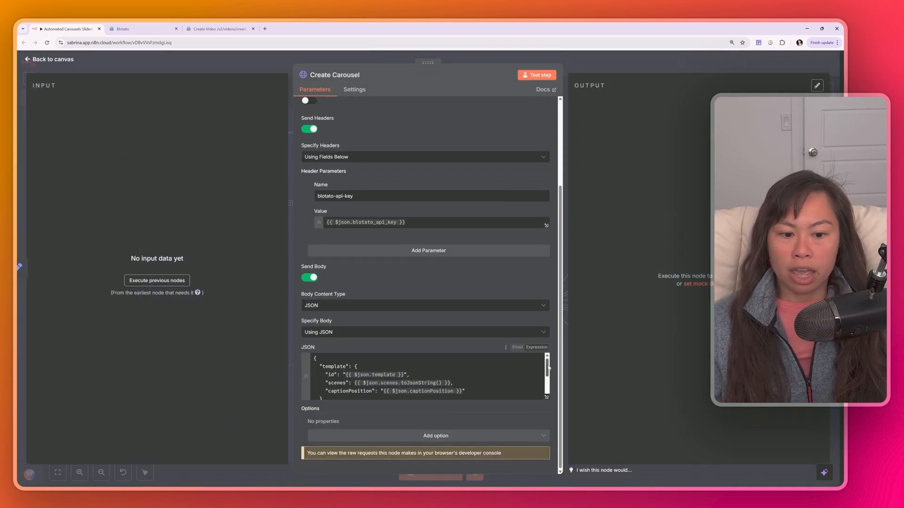
{"action": "scroll", "scroll_direction": "down", "scroll_amount": 3}
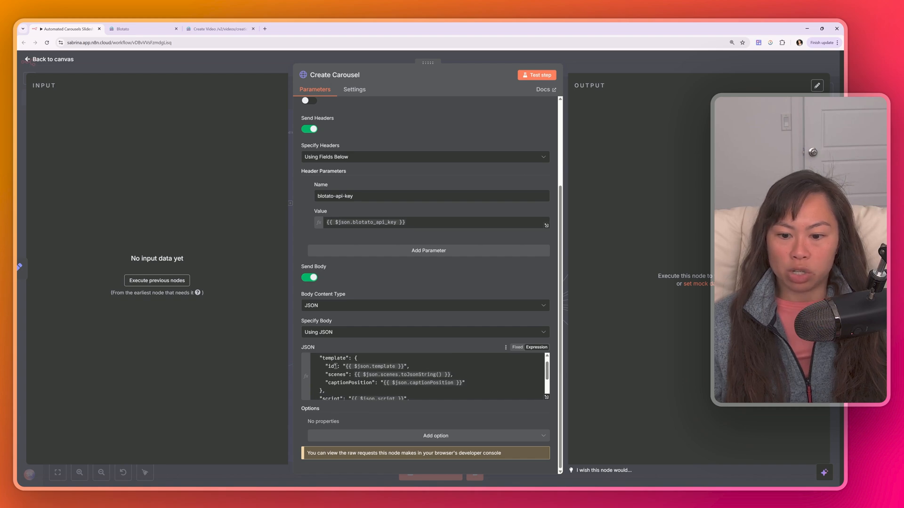
{"action": "scroll", "scroll_direction": "down", "scroll_amount": 3}
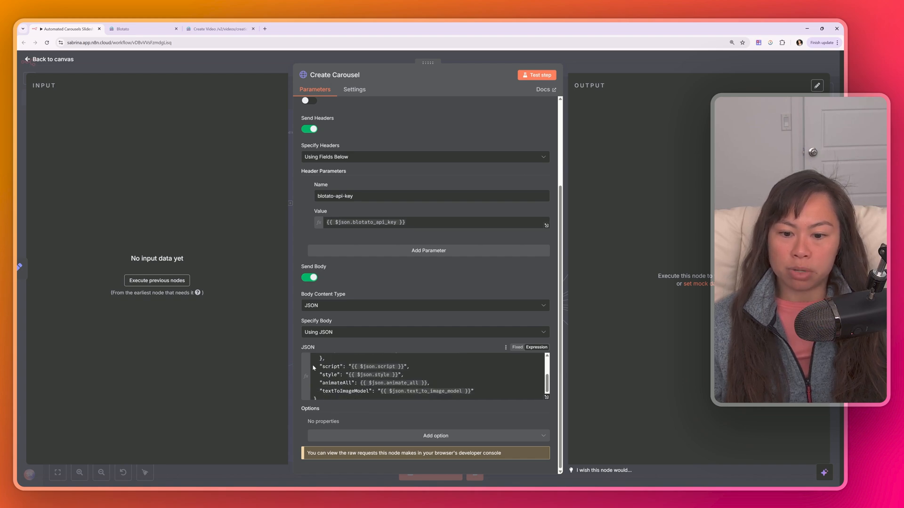
{"action": "scroll", "scroll_direction": "down", "scroll_amount": 3}
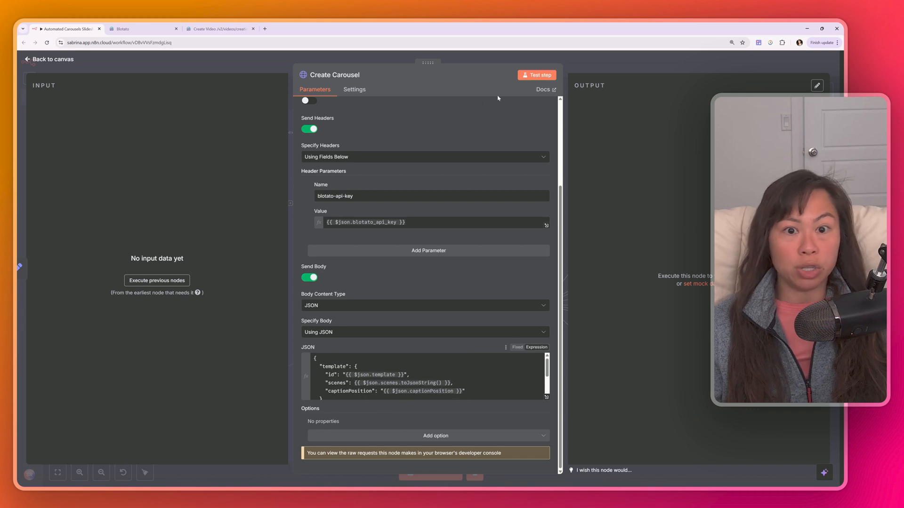
{"action": "left_click", "coordinate": [49, 59]}
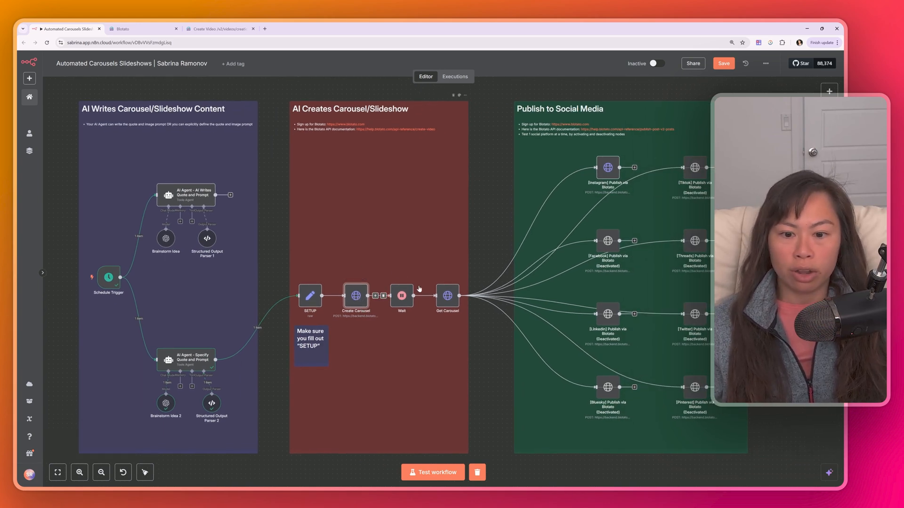
Inspect the three-minute Wait node and Get Carousel headers, then return to canvas.
{"action": "double_click", "coordinate": [401, 296]}
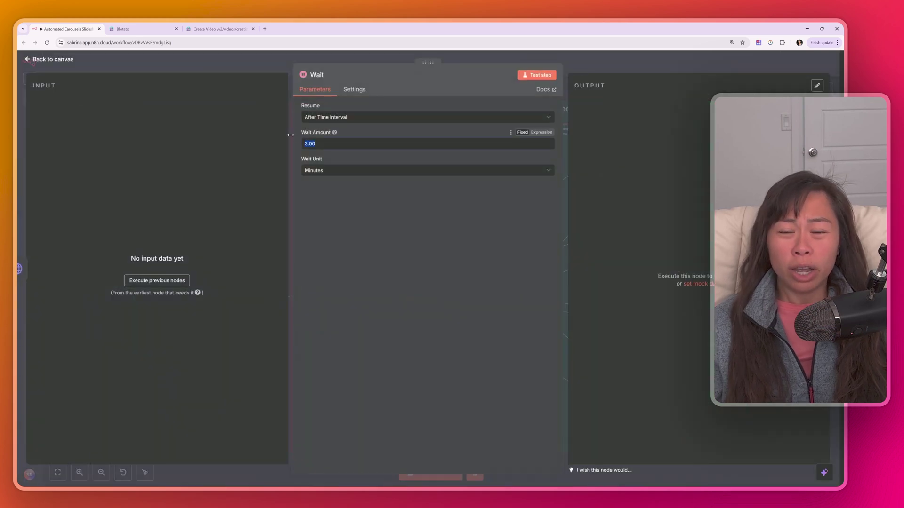
{"action": "mouse_move", "coordinate": [374, 132]}
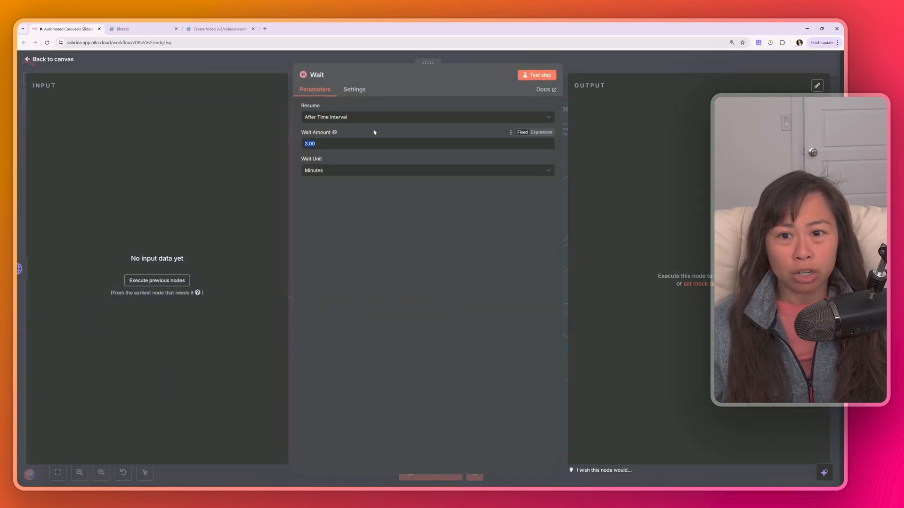
{"action": "left_click", "coordinate": [355, 144]}
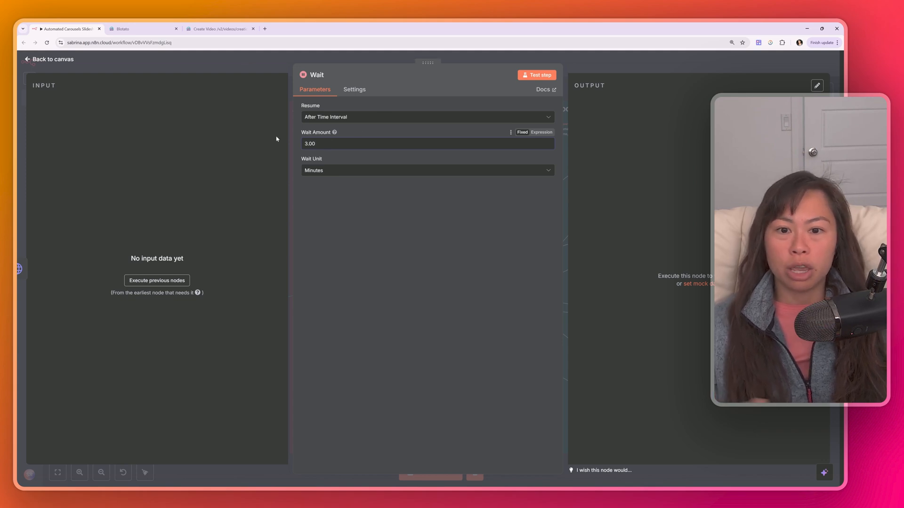
{"action": "mouse_move", "coordinate": [358, 64]}
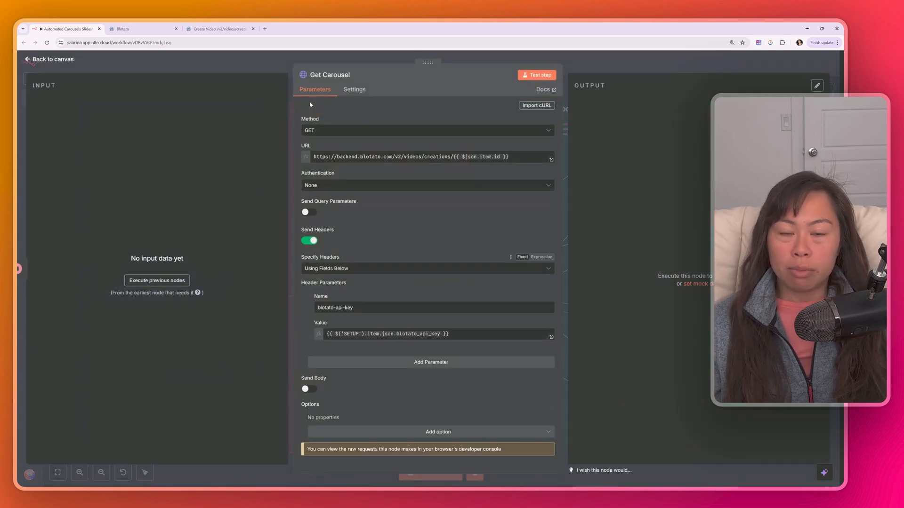
{"action": "mouse_move", "coordinate": [371, 208]}
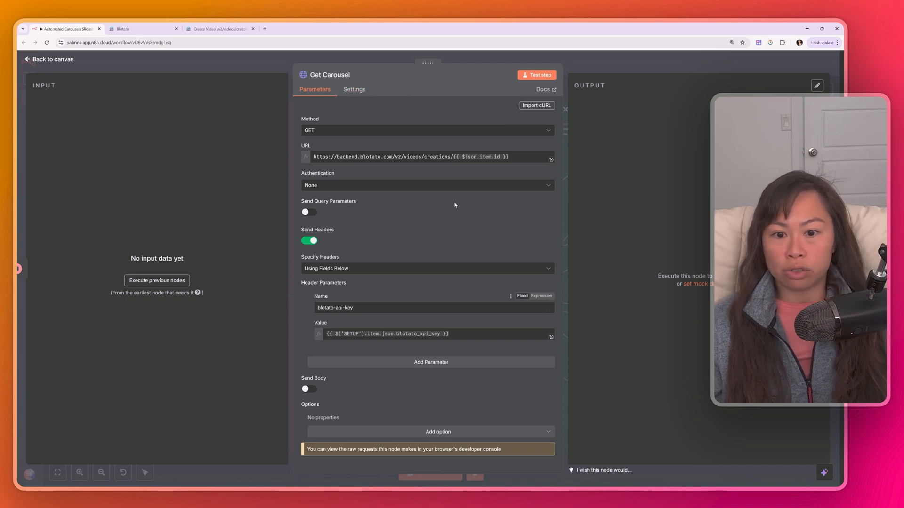
{"action": "left_click", "coordinate": [52, 59]}
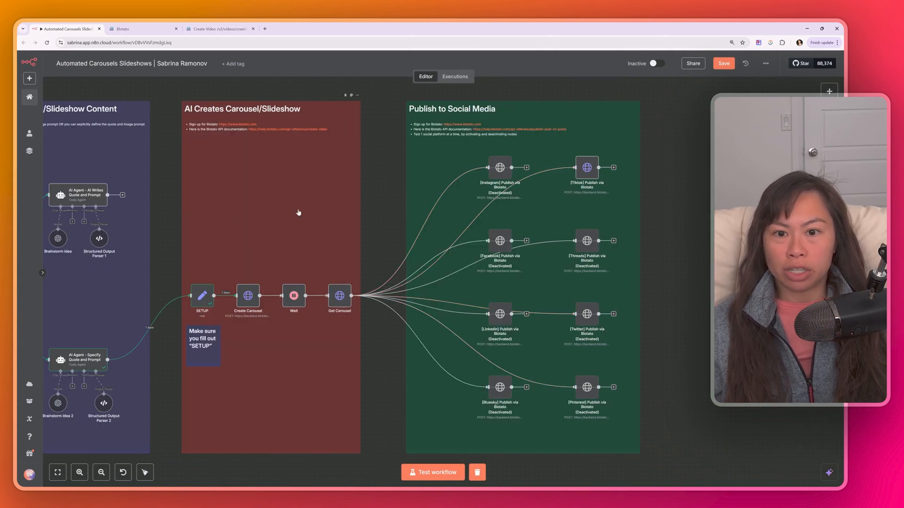
{"action": "mouse_move", "coordinate": [497, 168]}
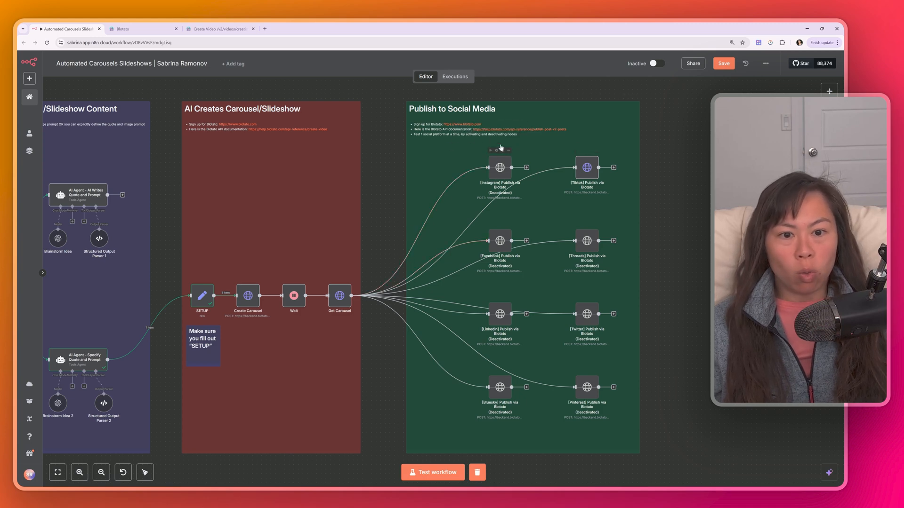
{"action": "mouse_move", "coordinate": [587, 167]}
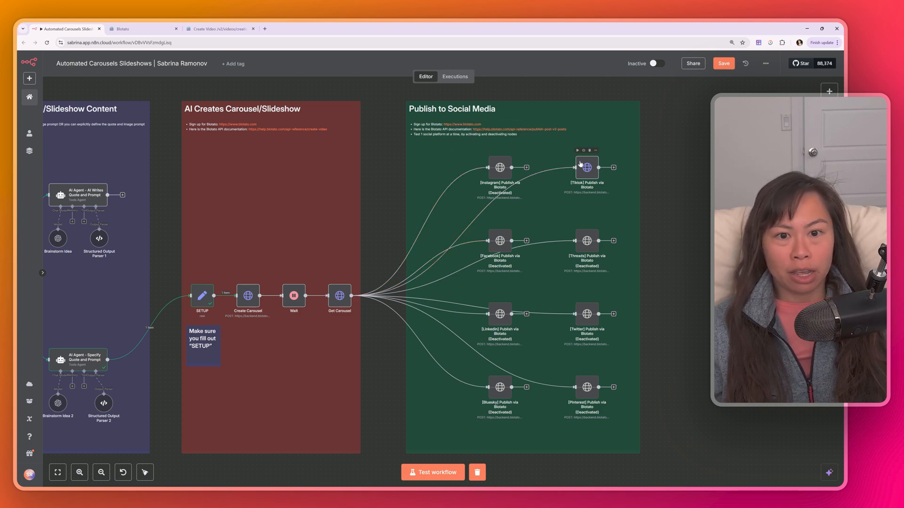
{"action": "mouse_move", "coordinate": [500, 140]}
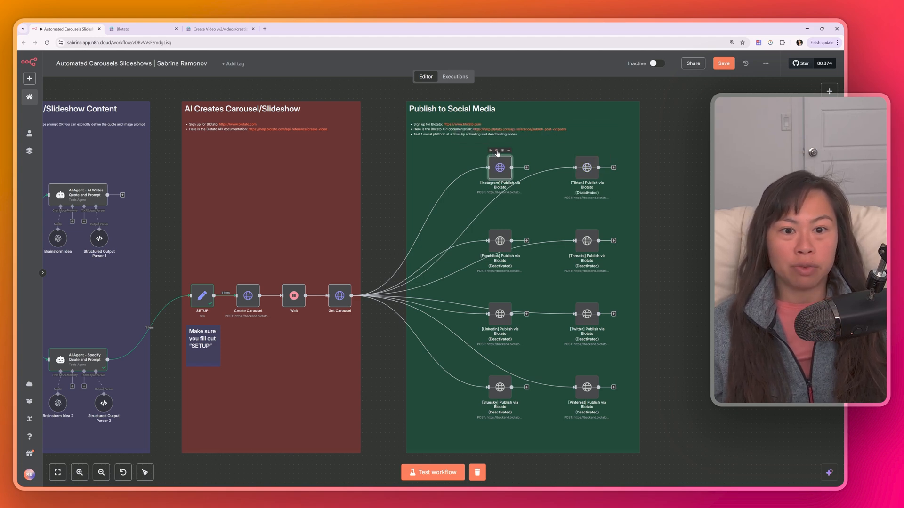
Open the [Instagram] Publish via Blotato node to view its JSON body.
{"action": "double_click", "coordinate": [499, 168]}
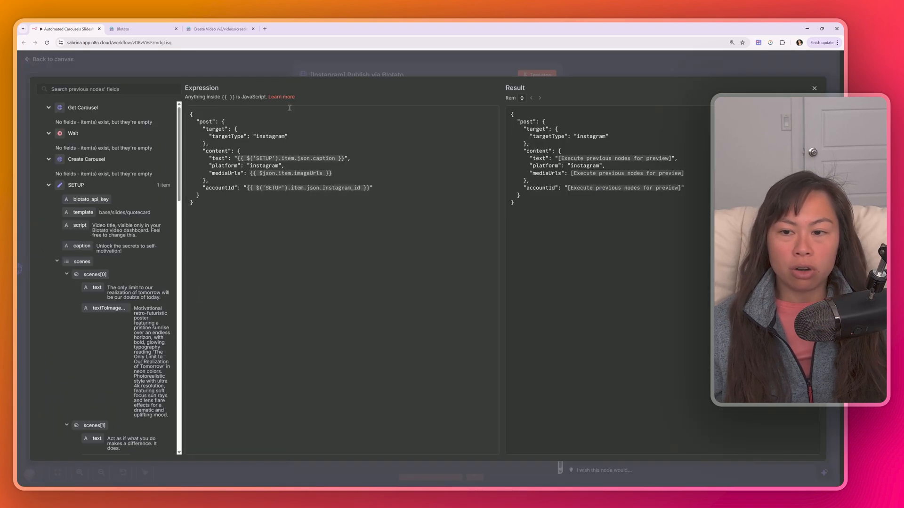
{"action": "mouse_move", "coordinate": [195, 141]}
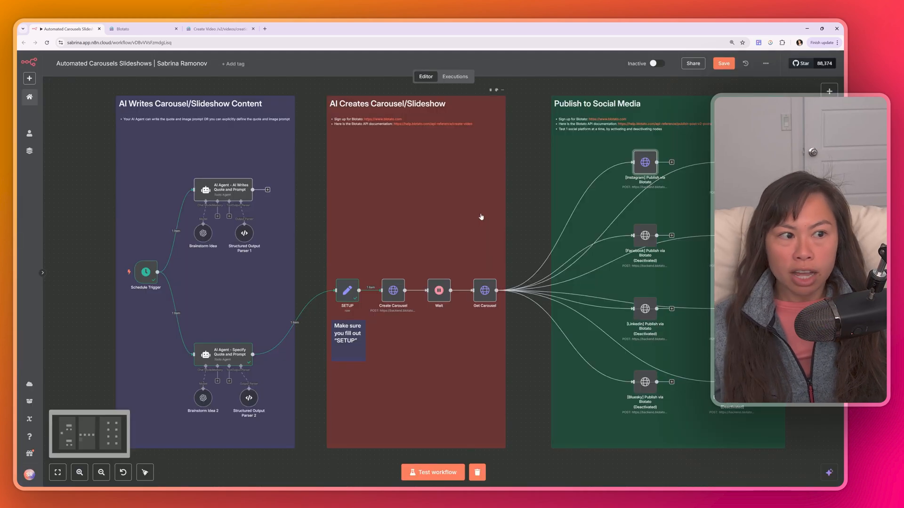
{"action": "mouse_move", "coordinate": [359, 241]}
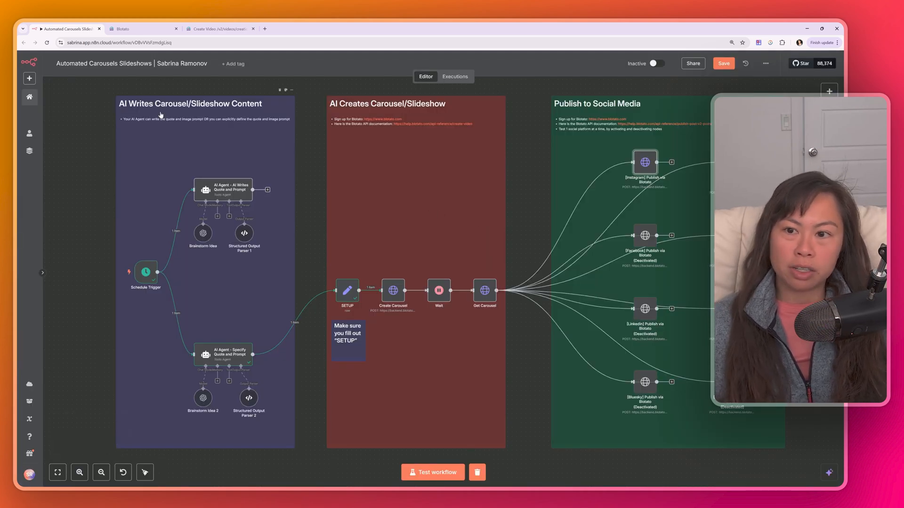
{"action": "mouse_move", "coordinate": [306, 208]}
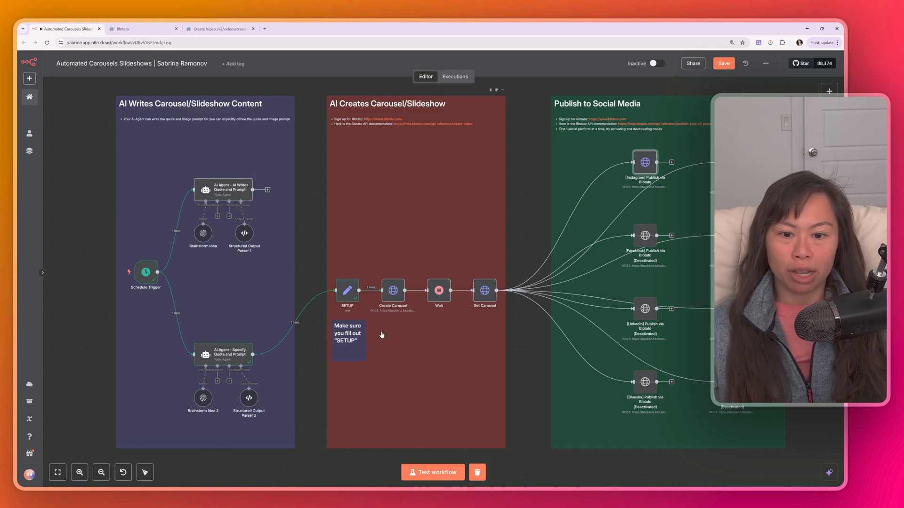
{"action": "mouse_move", "coordinate": [510, 234]}
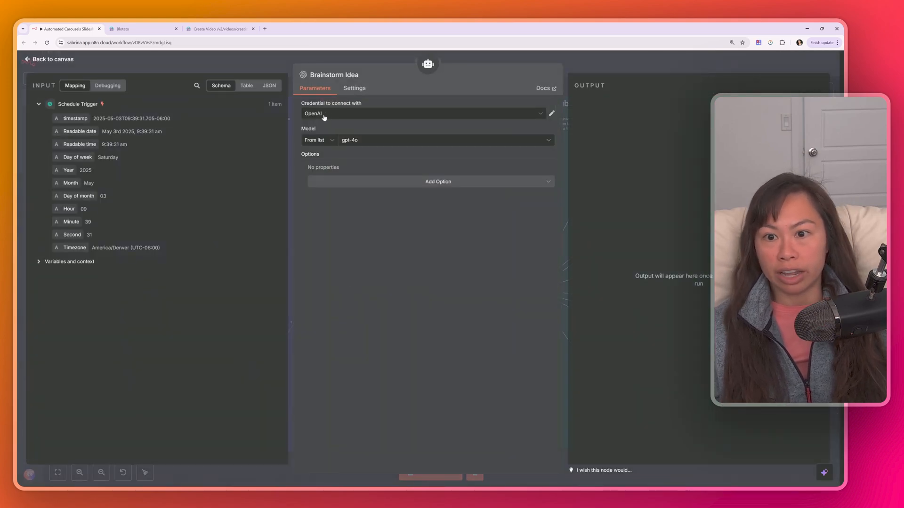
Check the Brainstorm Idea node's OpenAI credential and gpt-4o model, then bring up SETUP's JSON expression.
{"action": "left_click", "coordinate": [52, 59]}
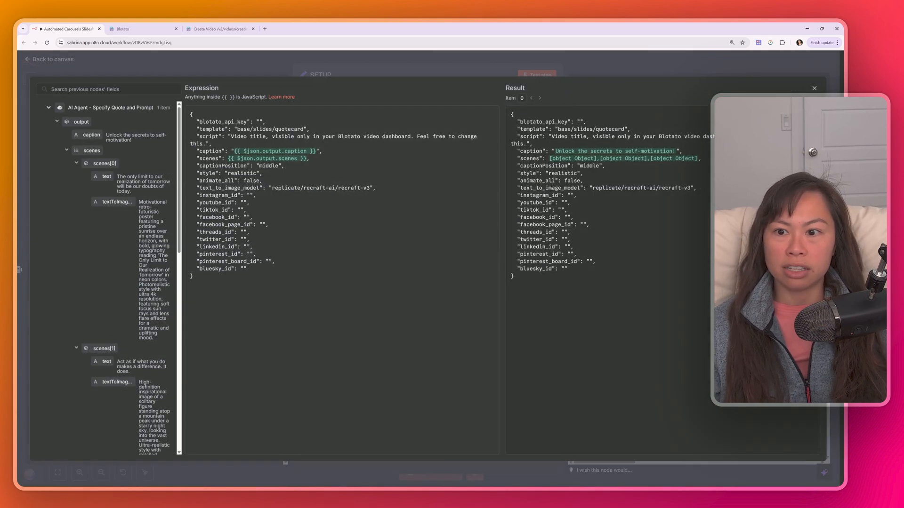
Copy the Blotato API key from Settings' API Access for SETUP's blotato_api_key field.
{"action": "double_click", "coordinate": [223, 122]}
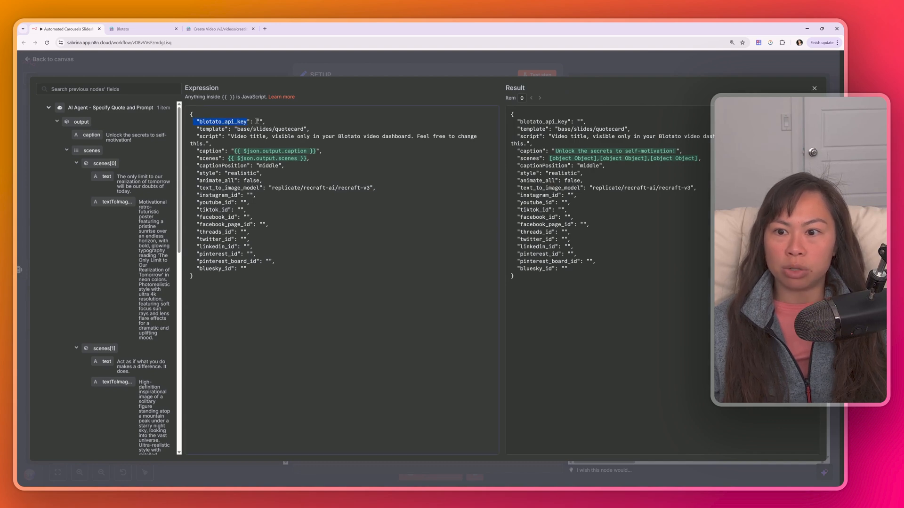
{"action": "left_click", "coordinate": [143, 28]}
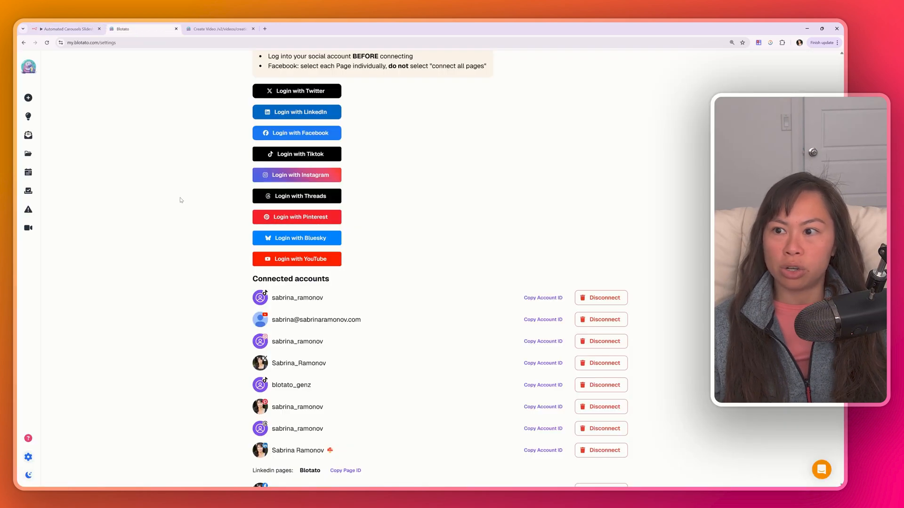
{"action": "mouse_move", "coordinate": [241, 336]}
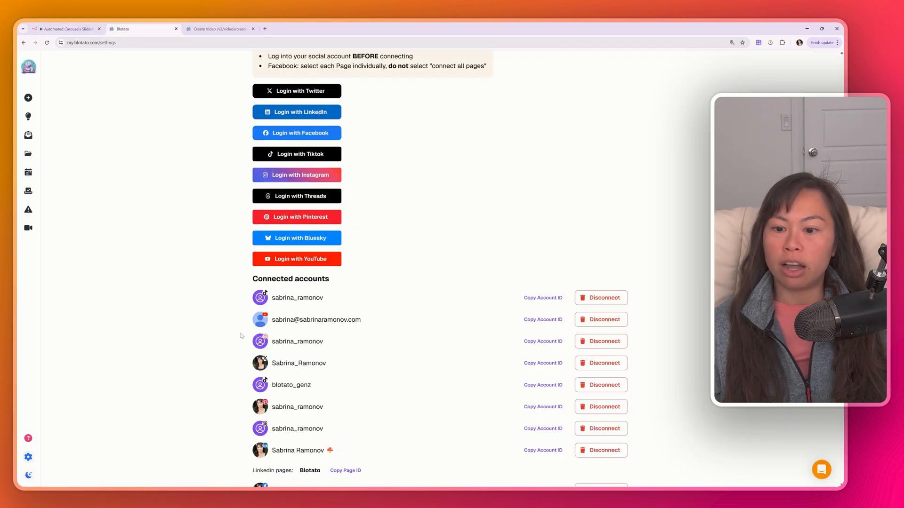
{"action": "scroll", "scroll_direction": "down", "scroll_amount": 3}
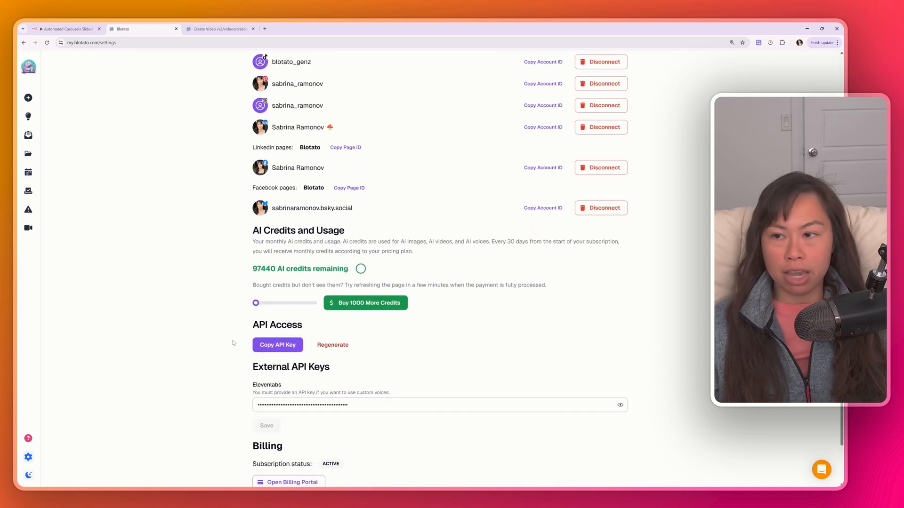
{"action": "left_click", "coordinate": [65, 29]}
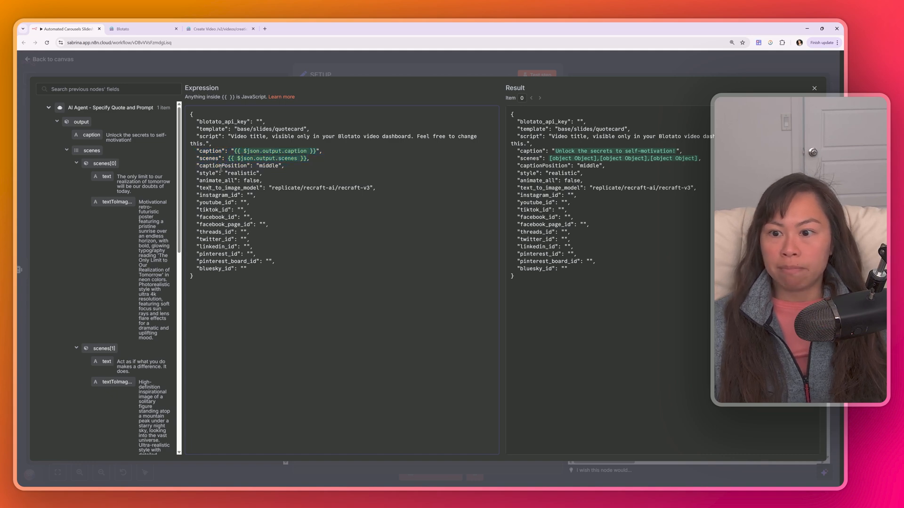
Select the animate_all false value in the SETUP expression editor.
{"action": "double_click", "coordinate": [269, 166]}
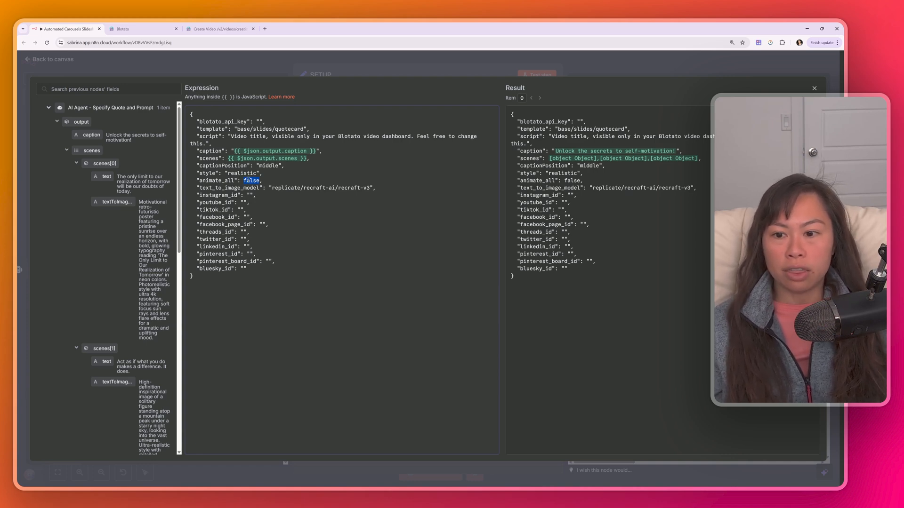
{"action": "mouse_move", "coordinate": [265, 189]}
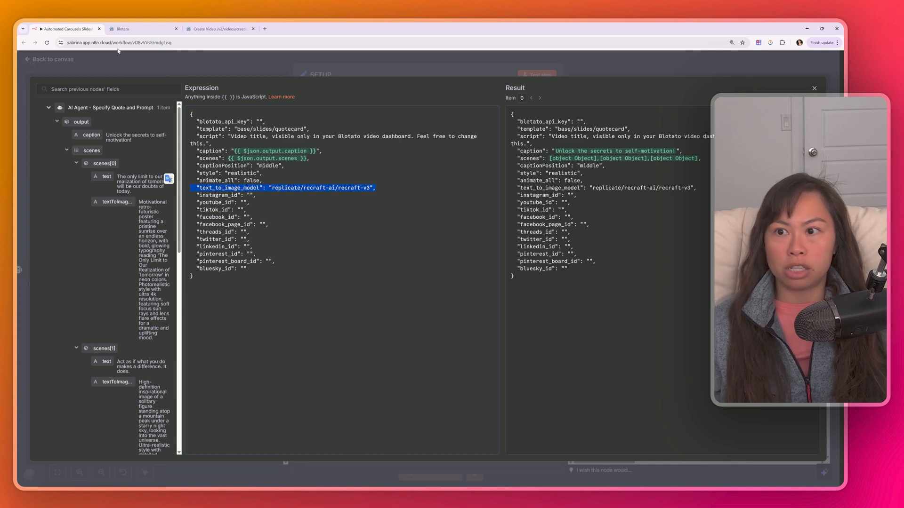
{"action": "mouse_move", "coordinate": [218, 29]}
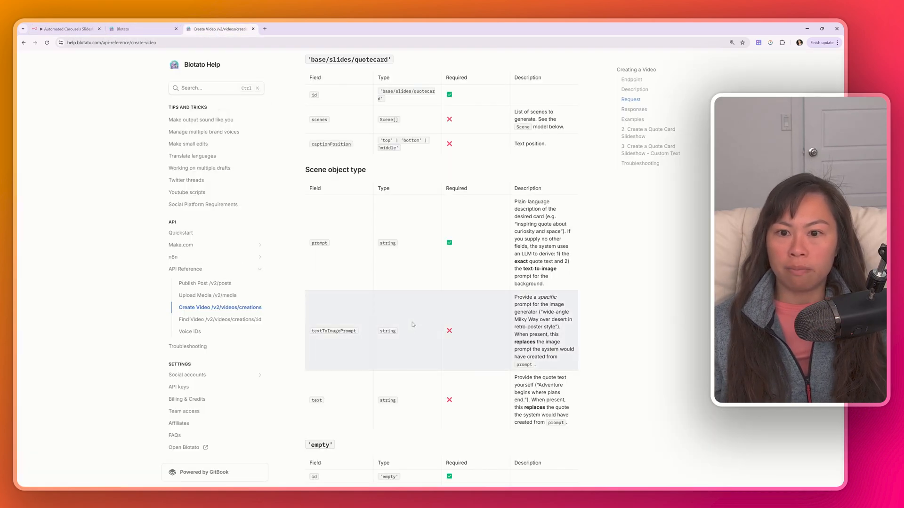
Look up textToImageModel options, selecting model names flux-1.1-pro-ultra and flux-schnell.
{"action": "scroll", "scroll_direction": "down", "scroll_amount": 3}
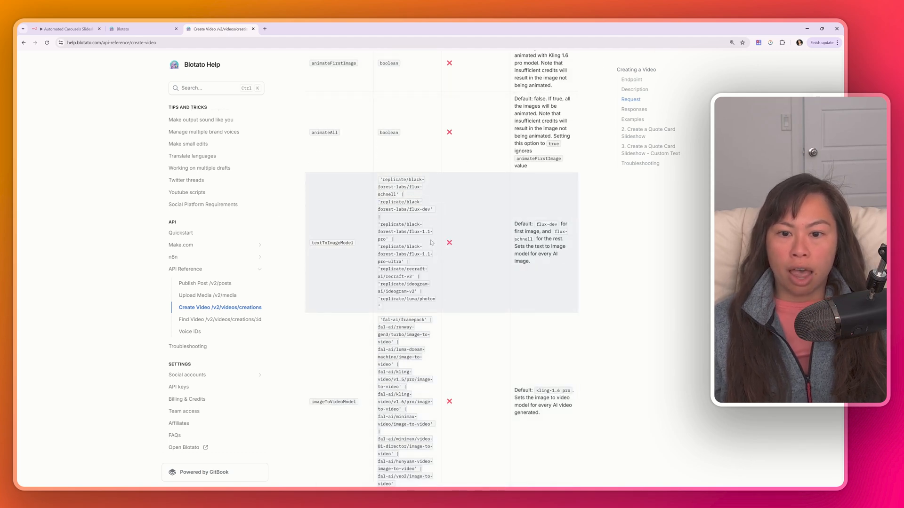
{"action": "double_click", "coordinate": [401, 187]}
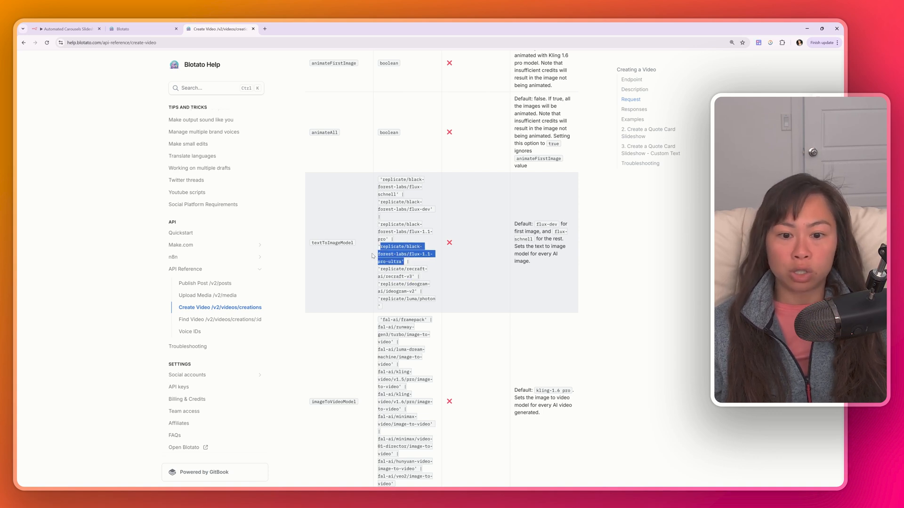
{"action": "left_click", "coordinate": [416, 277]}
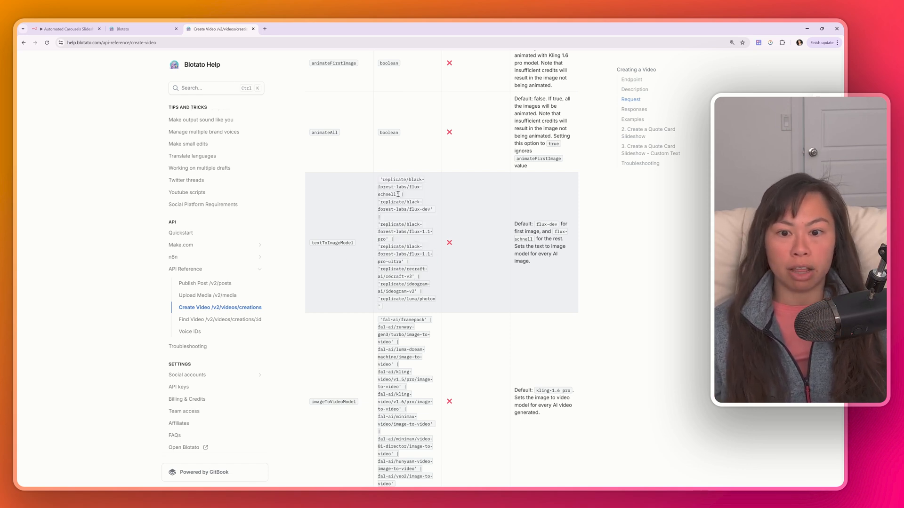
{"action": "double_click", "coordinate": [399, 187]}
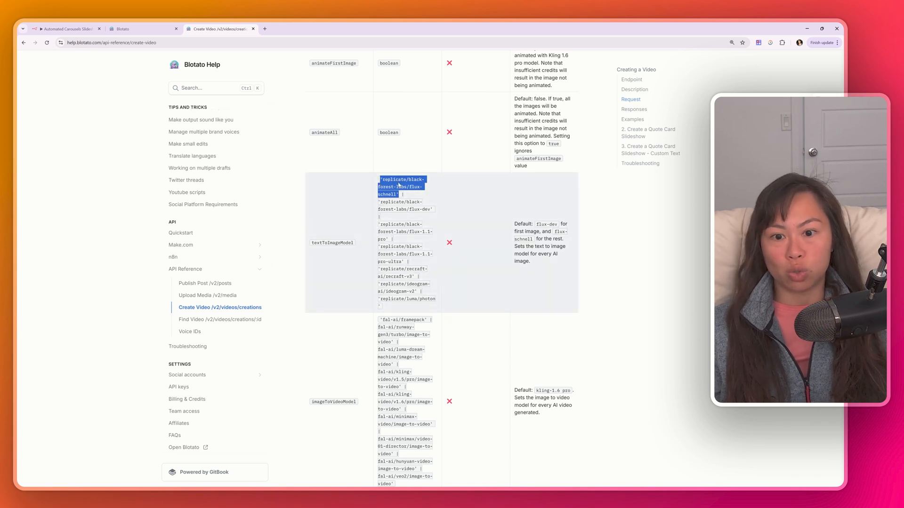
{"action": "left_click", "coordinate": [65, 29]}
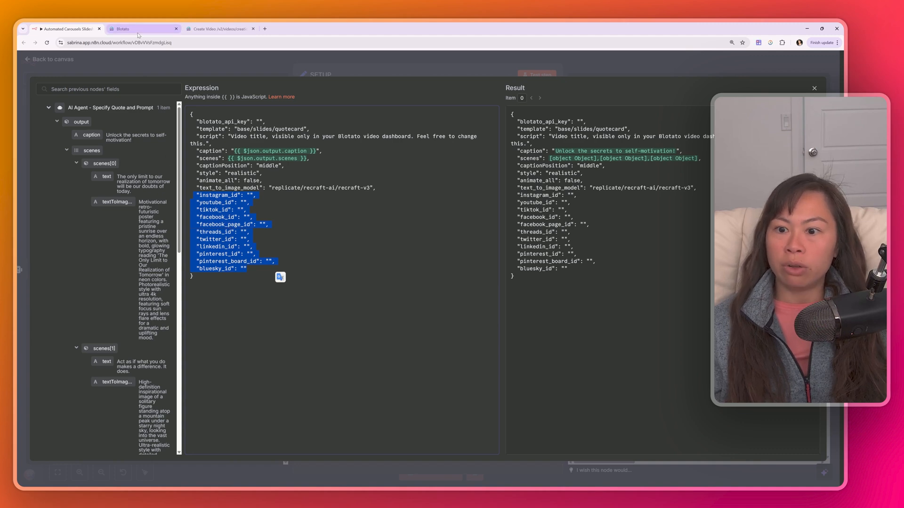
Copy the Facebook Page ID in Blotato and enter placeholder 1234 in facebook_page_id.
{"action": "left_click", "coordinate": [141, 29]}
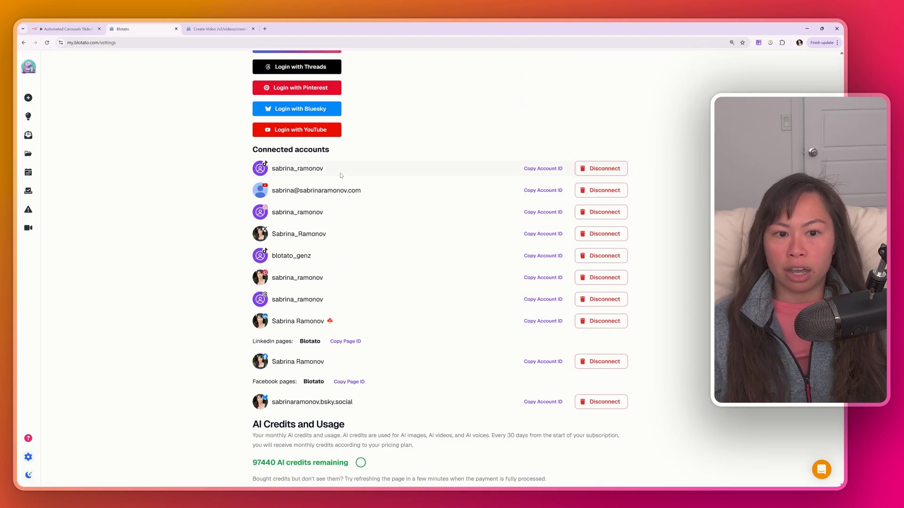
{"action": "left_click", "coordinate": [541, 169]}
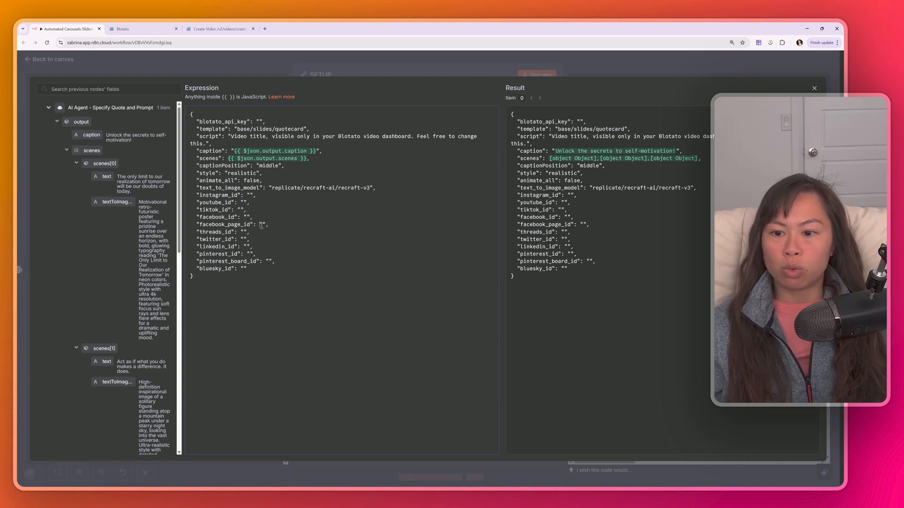
{"action": "double_click", "coordinate": [225, 223]}
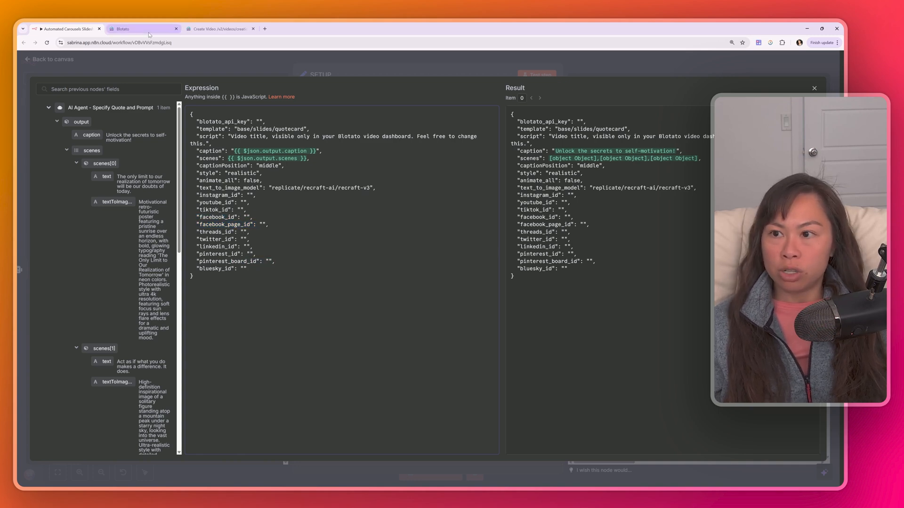
{"action": "left_click", "coordinate": [142, 29]}
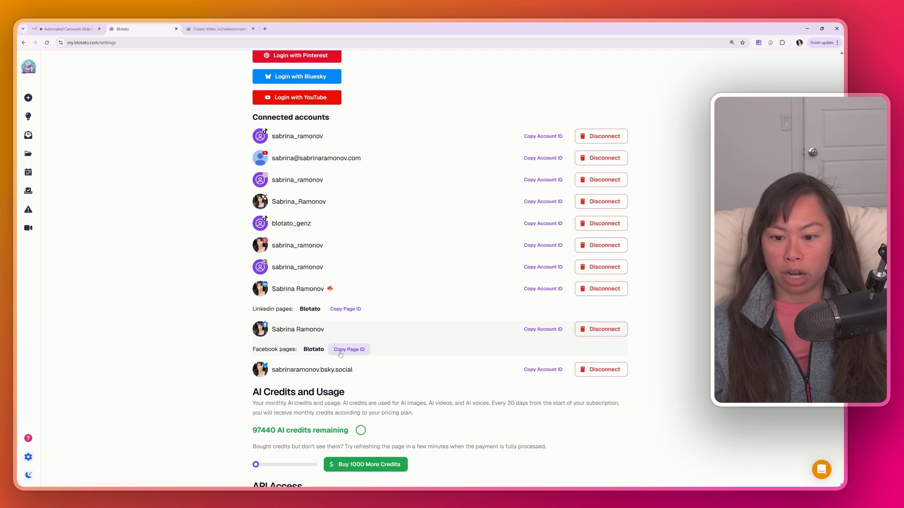
{"action": "left_click", "coordinate": [65, 29]}
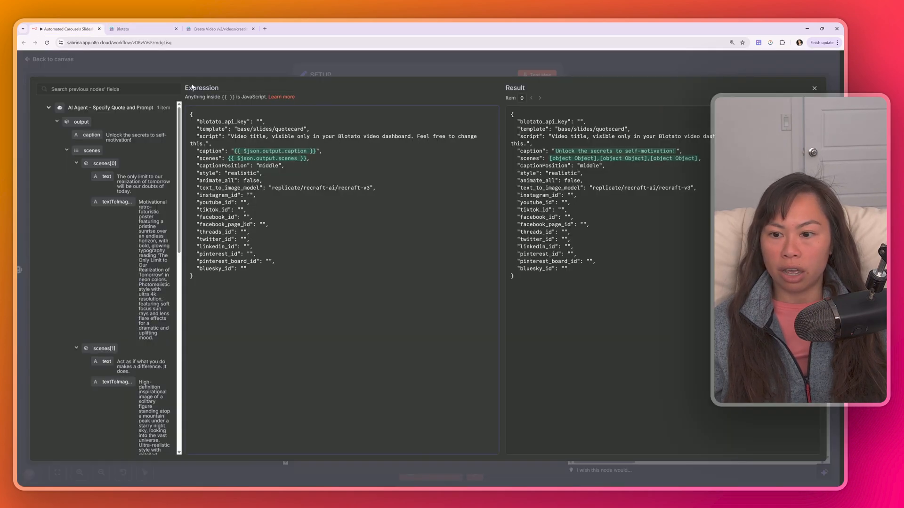
{"action": "type", "text": "123"}
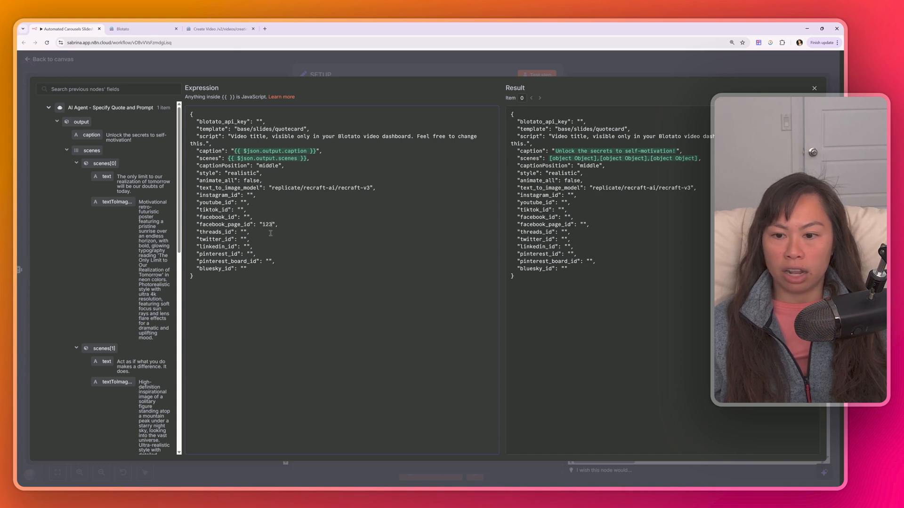
{"action": "type", "text": "4"}
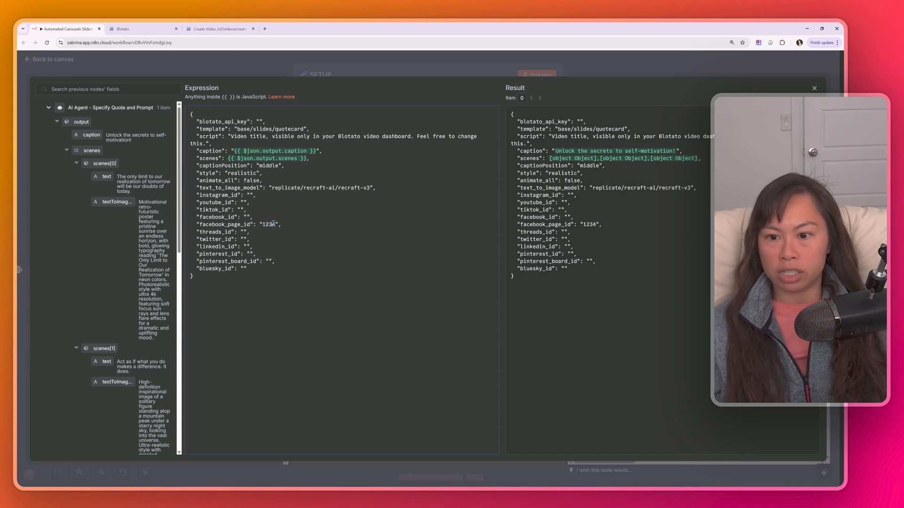
{"action": "left_click", "coordinate": [311, 28]}
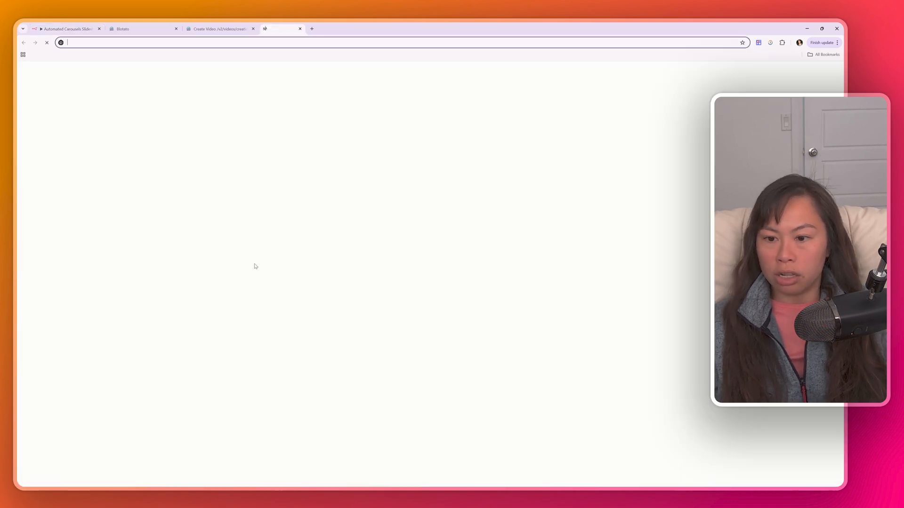
Find the Pinterest board's board_id in its network request payload via DevTools.
{"action": "type", "text": "pinterest.com/sabrina_ramonov/best-social-media-tools-for-beginners/"}
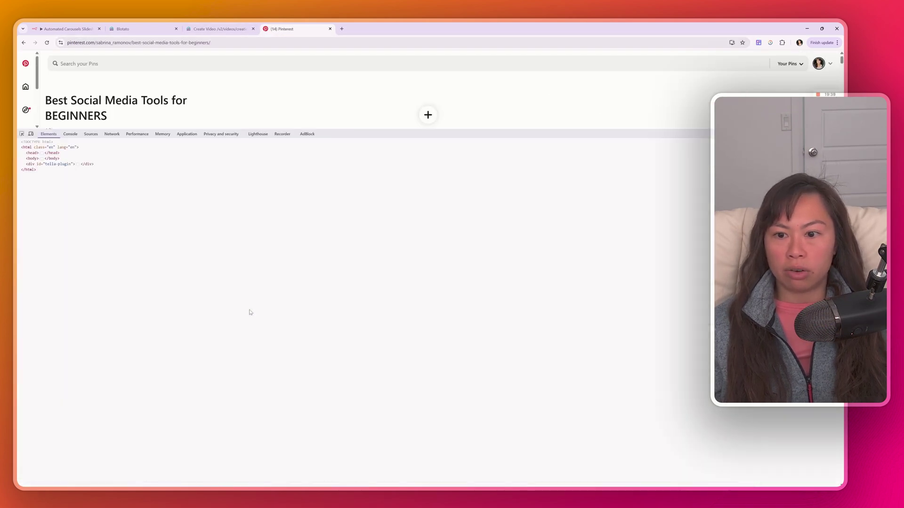
{"action": "left_click", "coordinate": [111, 134]}
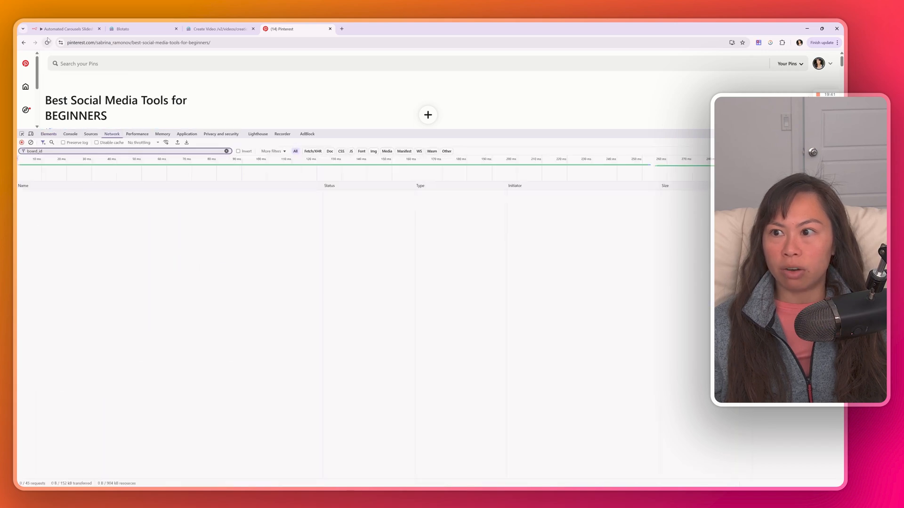
{"action": "left_click", "coordinate": [49, 42]}
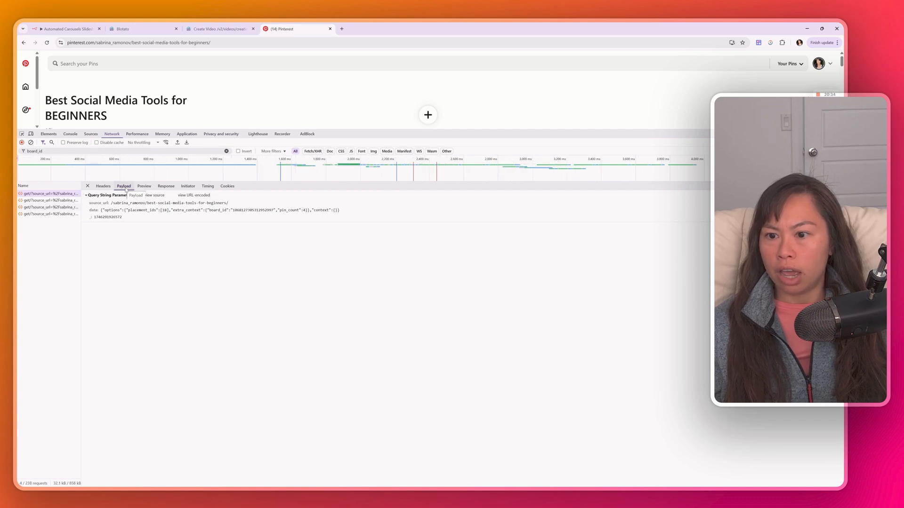
{"action": "double_click", "coordinate": [259, 210]}
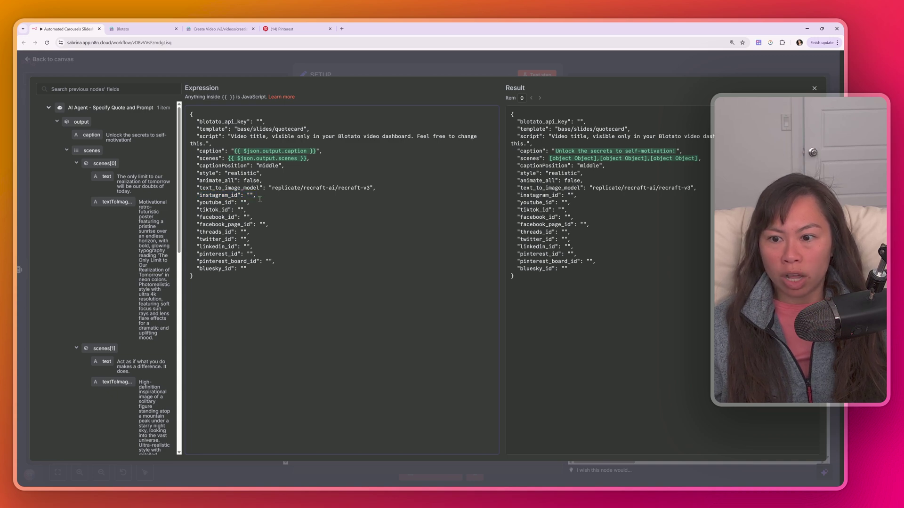
Confirm Instagram Publish's accountId uses SETUP's instagram_id, and review SETUP's captionPosition.
{"action": "double_click", "coordinate": [247, 194]}
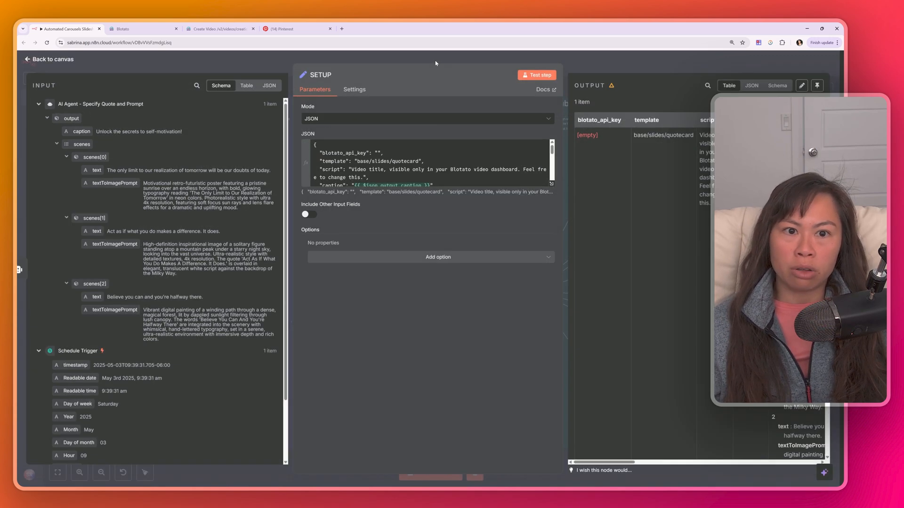
{"action": "left_click", "coordinate": [47, 59]}
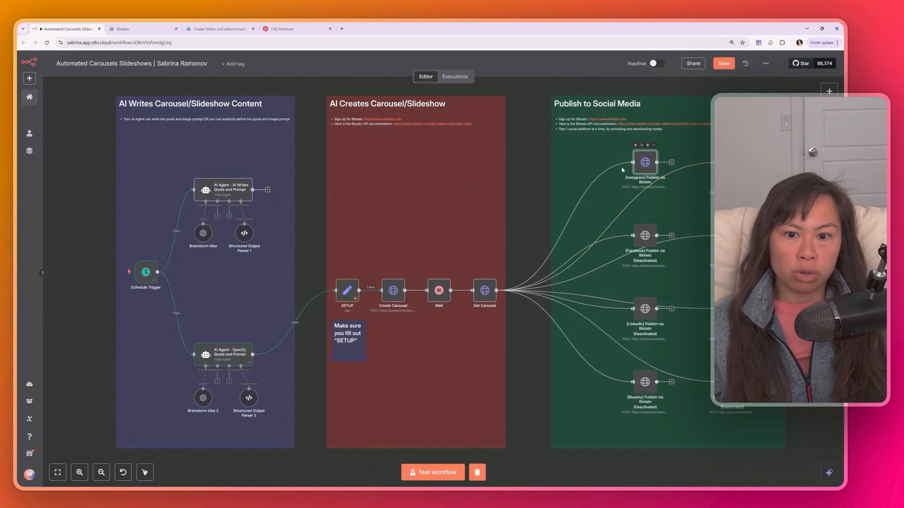
{"action": "double_click", "coordinate": [644, 162]}
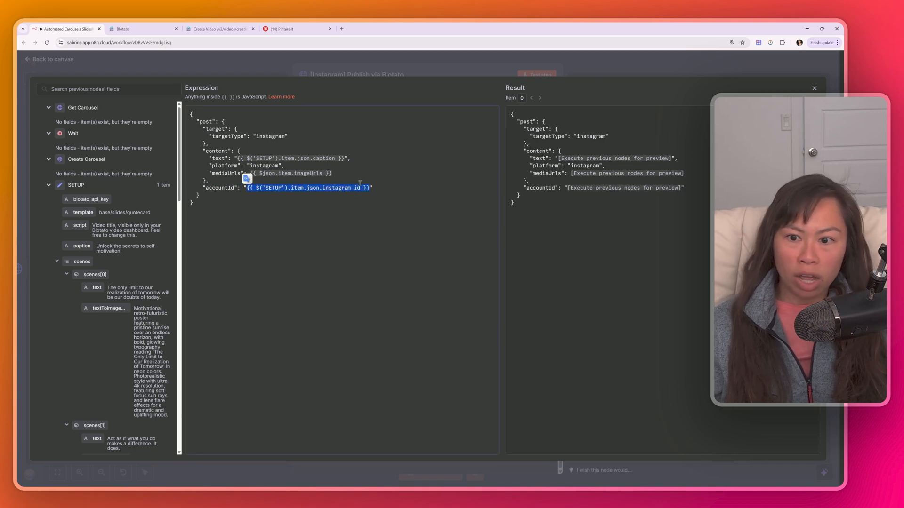
{"action": "mouse_move", "coordinate": [382, 73]}
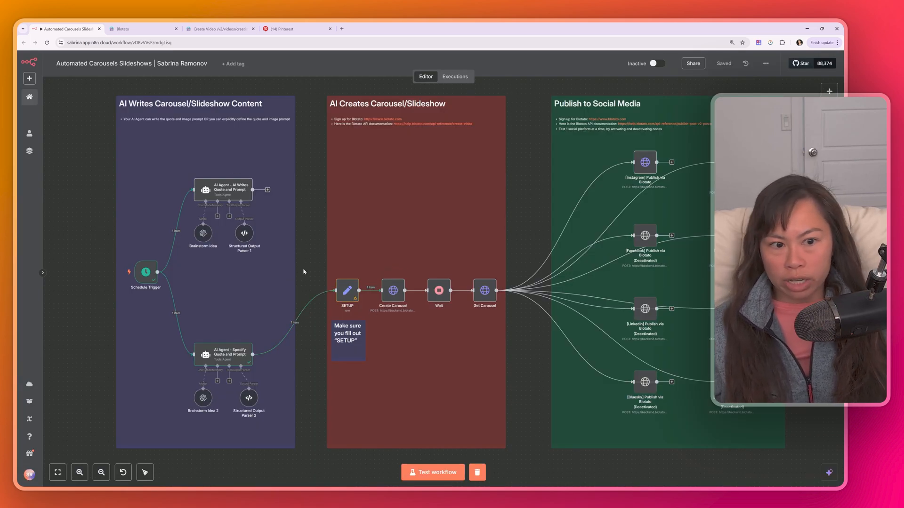
{"action": "double_click", "coordinate": [222, 190]}
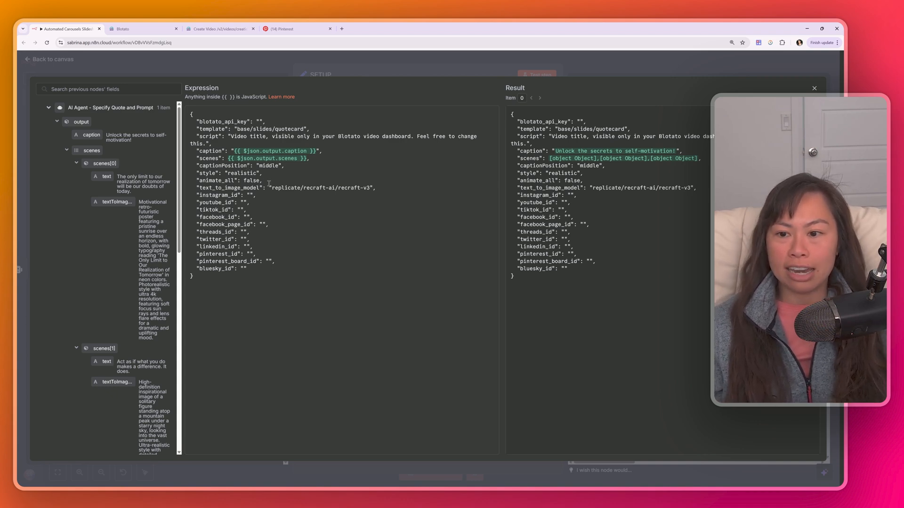
{"action": "double_click", "coordinate": [321, 188]}
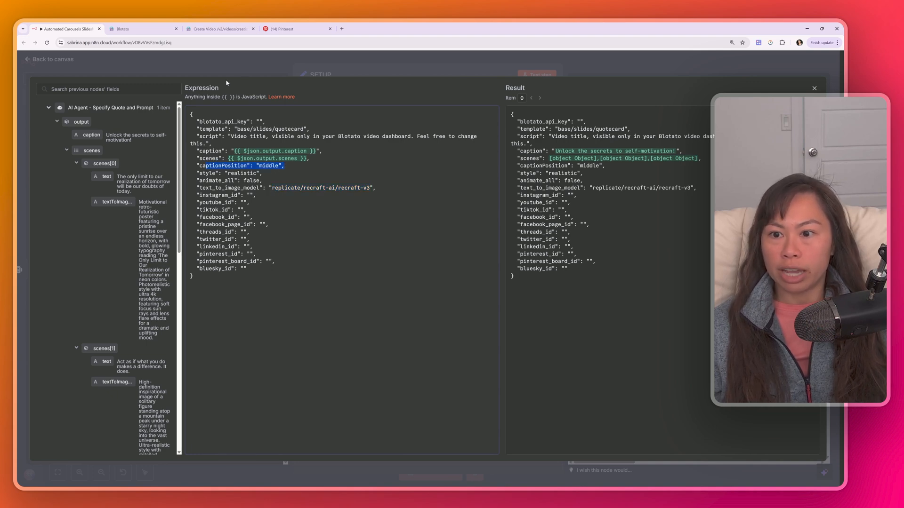
{"action": "left_click", "coordinate": [813, 88]}
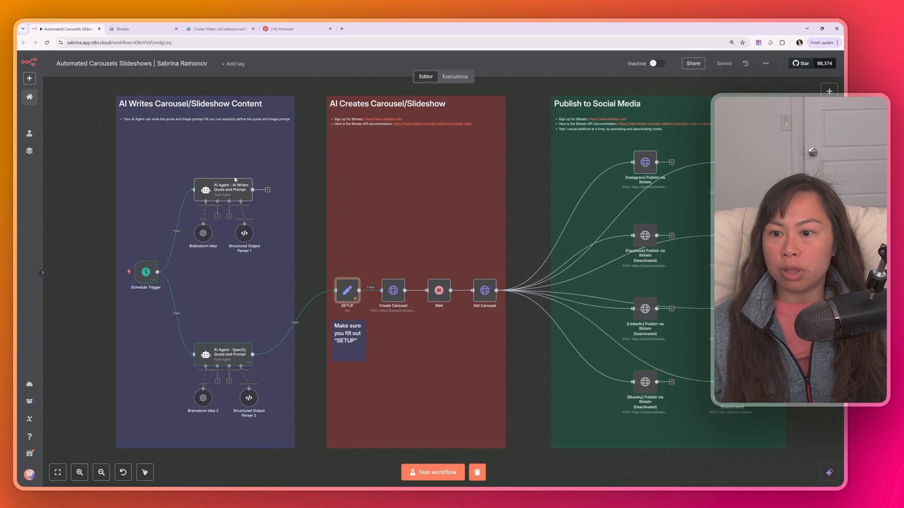
{"action": "double_click", "coordinate": [223, 189]}
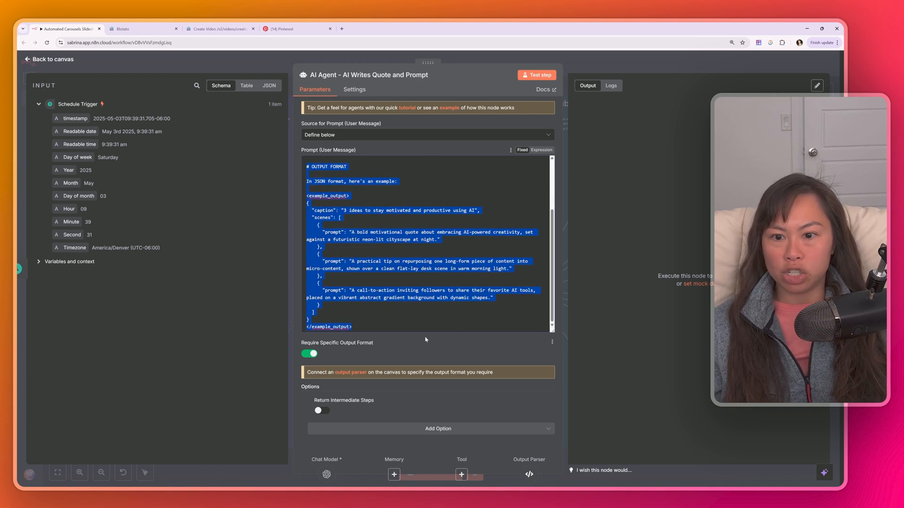
{"action": "scroll", "scroll_direction": "up", "scroll_amount": 3}
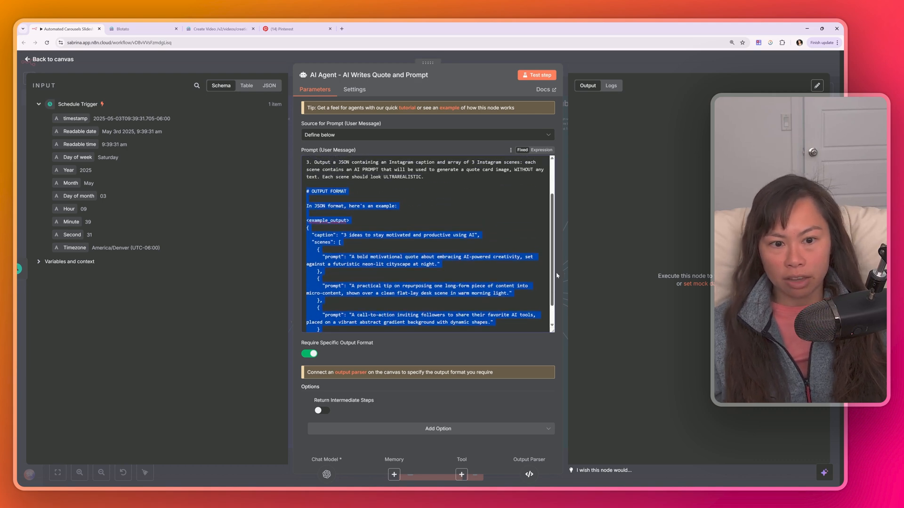
{"action": "scroll", "scroll_direction": "down", "scroll_amount": 3}
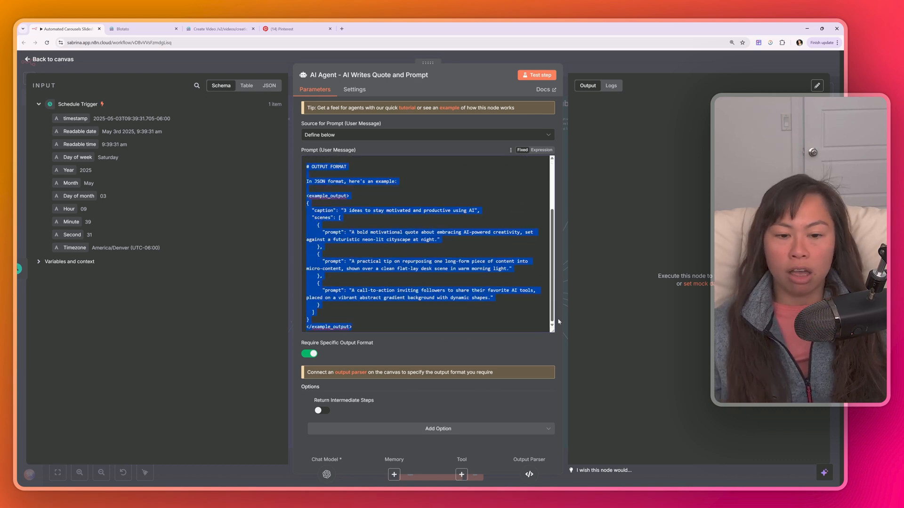
{"action": "scroll", "scroll_direction": "up", "scroll_amount": 3}
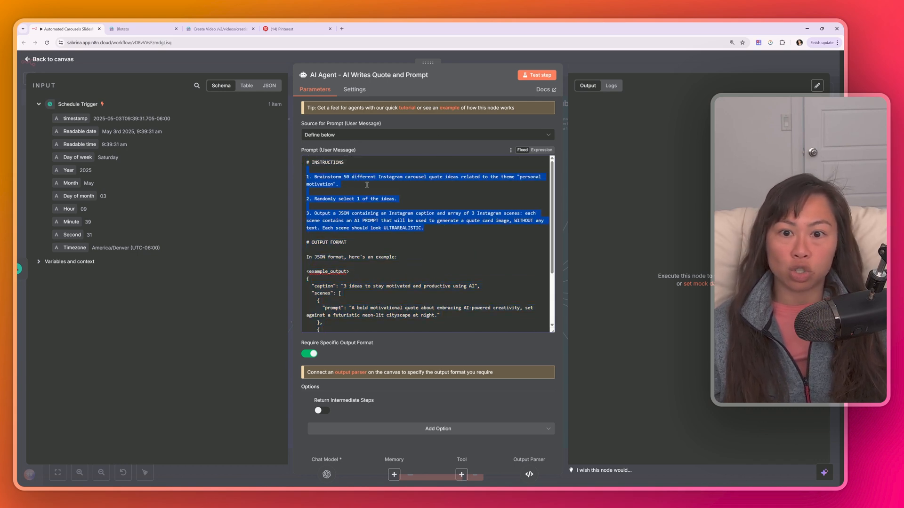
{"action": "left_click", "coordinate": [51, 59]}
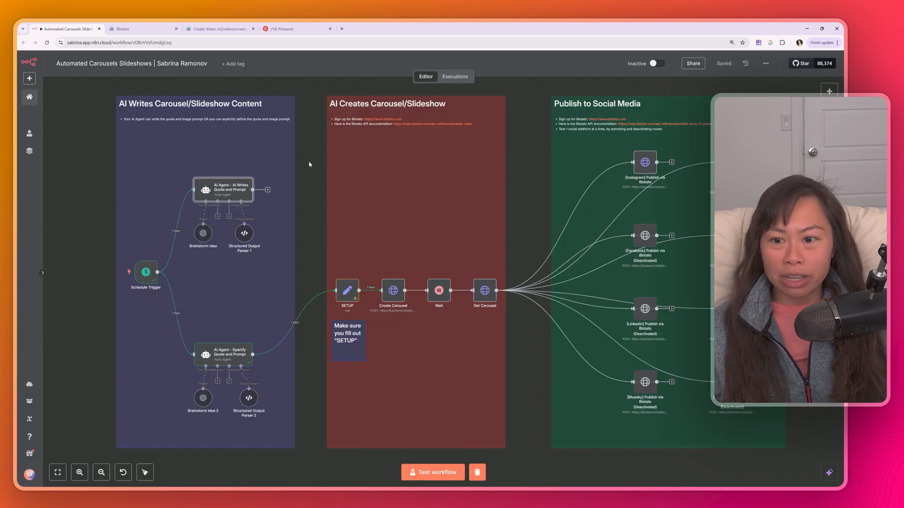
{"action": "mouse_move", "coordinate": [302, 190]}
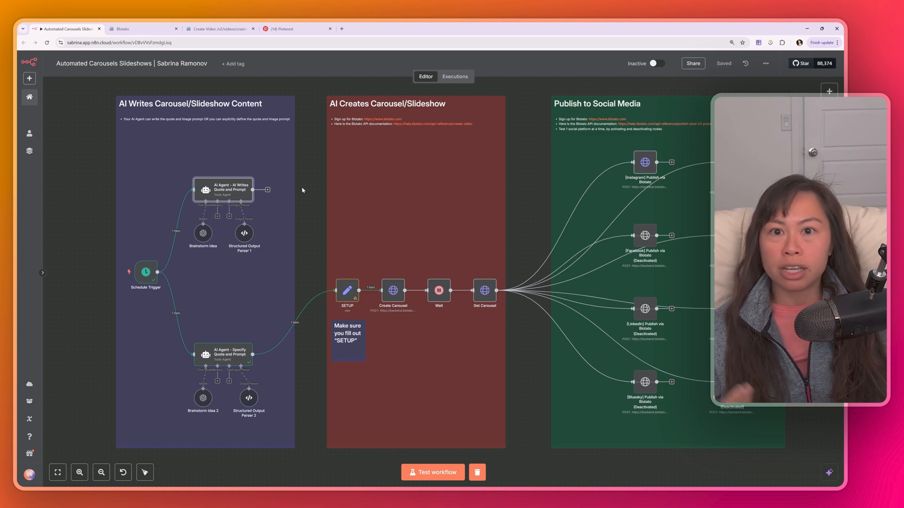
{"action": "mouse_move", "coordinate": [300, 197]}
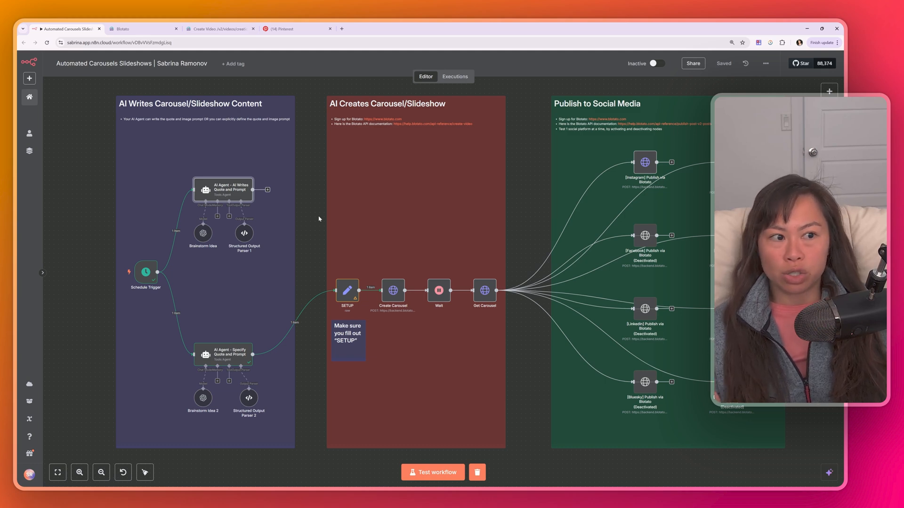
{"action": "mouse_move", "coordinate": [313, 226]}
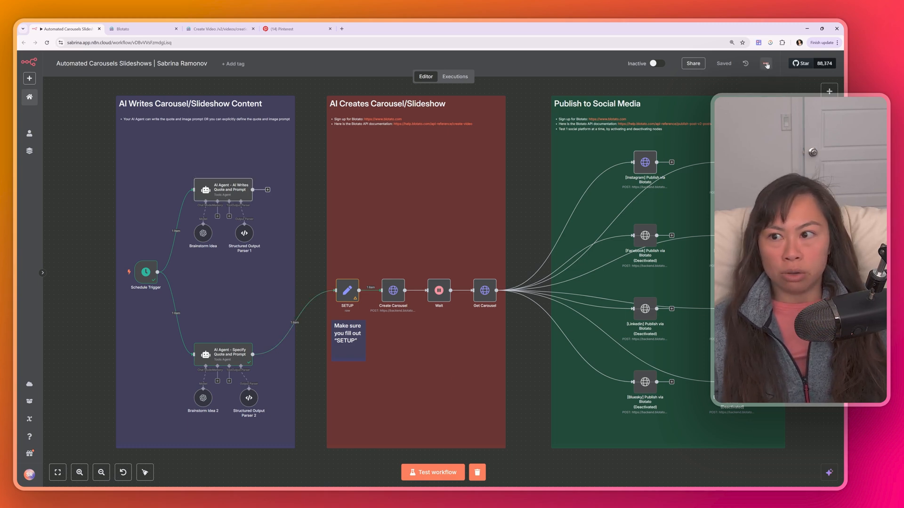
Open the workflow's three-dots menu offering Duplicate and Download.
{"action": "left_click", "coordinate": [766, 64]}
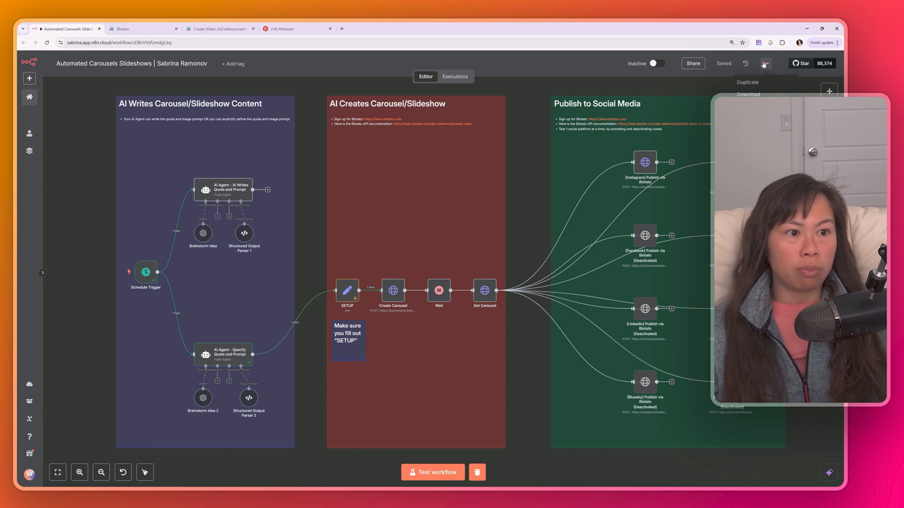